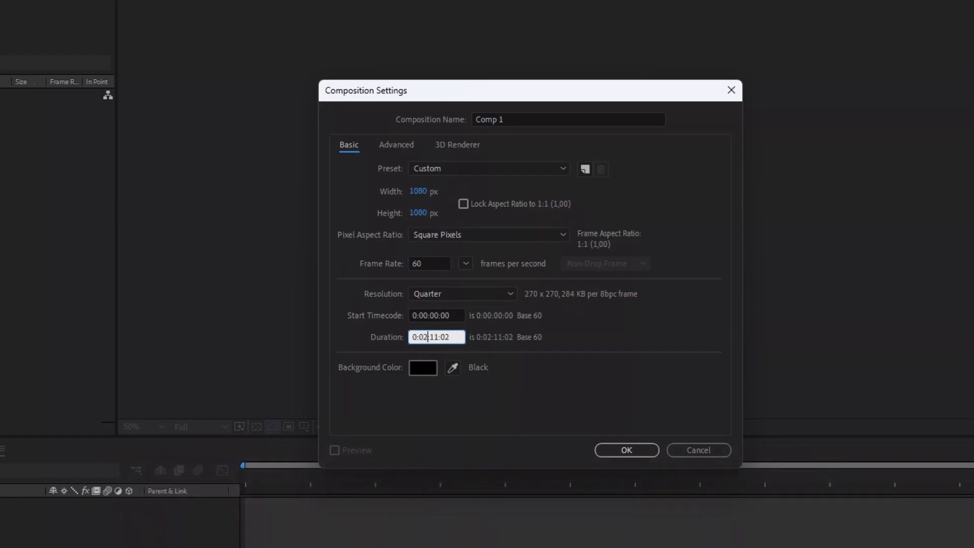
- Confirm the 1080×1080, 60 fps composition and import the Prisoners scenes mp4 and PRISONERS logo png
{"action": "left_click", "coordinate": [626, 450]}
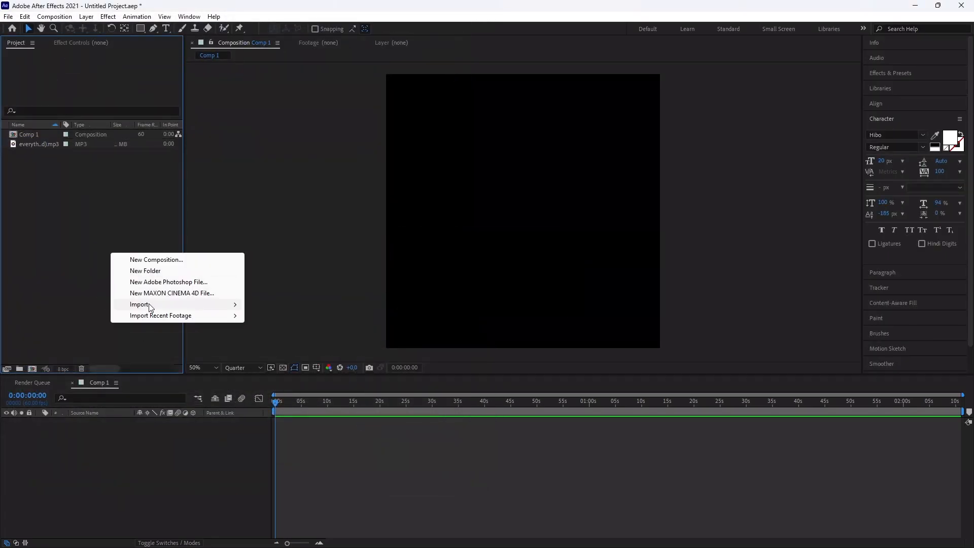
{"action": "left_click", "coordinate": [141, 304]}
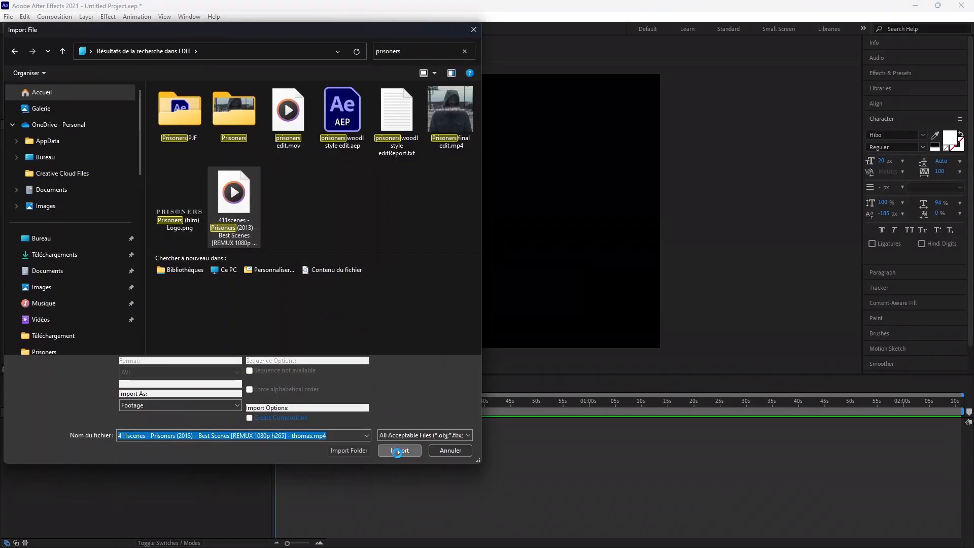
{"action": "left_click", "coordinate": [399, 450]}
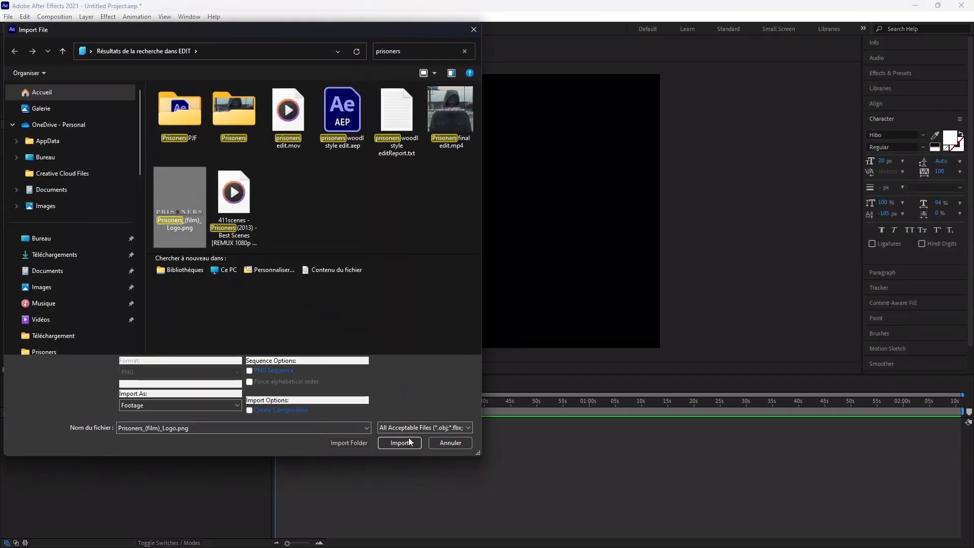
{"action": "left_click", "coordinate": [399, 443]}
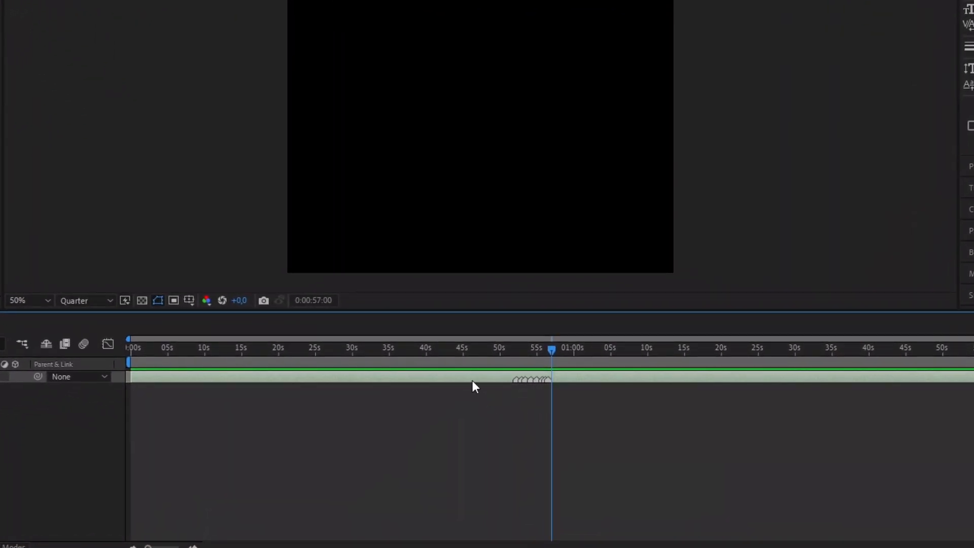
- Lay the MP3 song into the composition timeline via the layer's context menu
{"action": "right_click", "coordinate": [475, 386]}
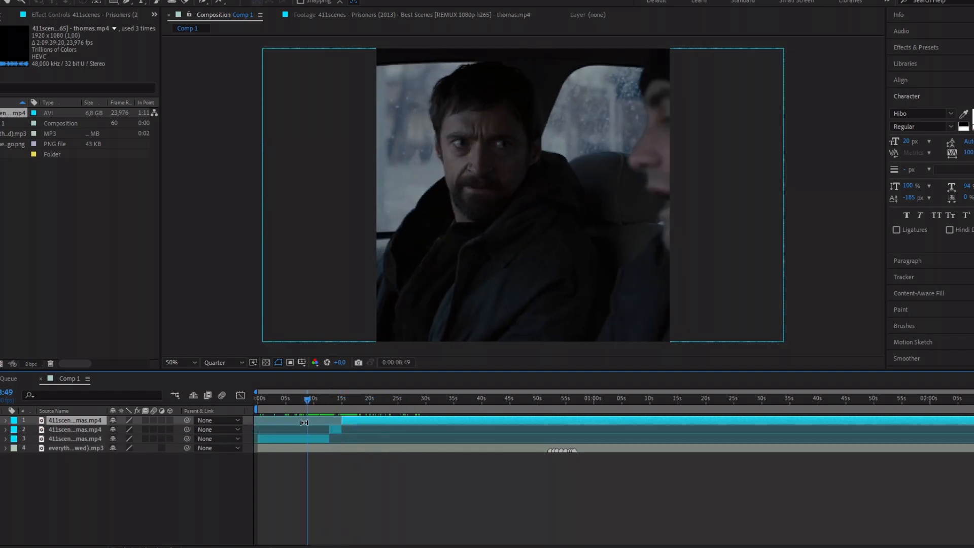
- Scrub to the cut points around 9 and 16 seconds to split and arrange the Prisoners shots
{"action": "left_click", "coordinate": [74, 438]}
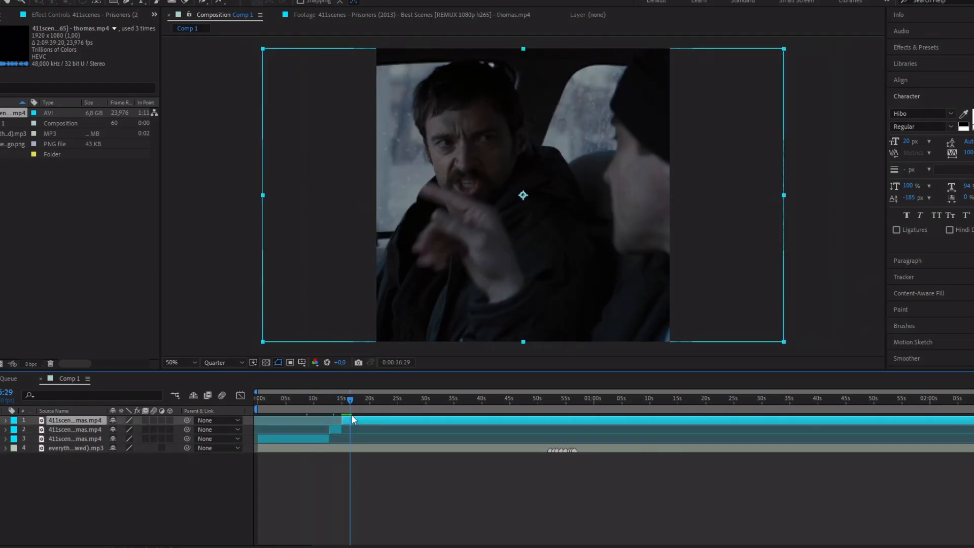
{"action": "left_click", "coordinate": [389, 397]}
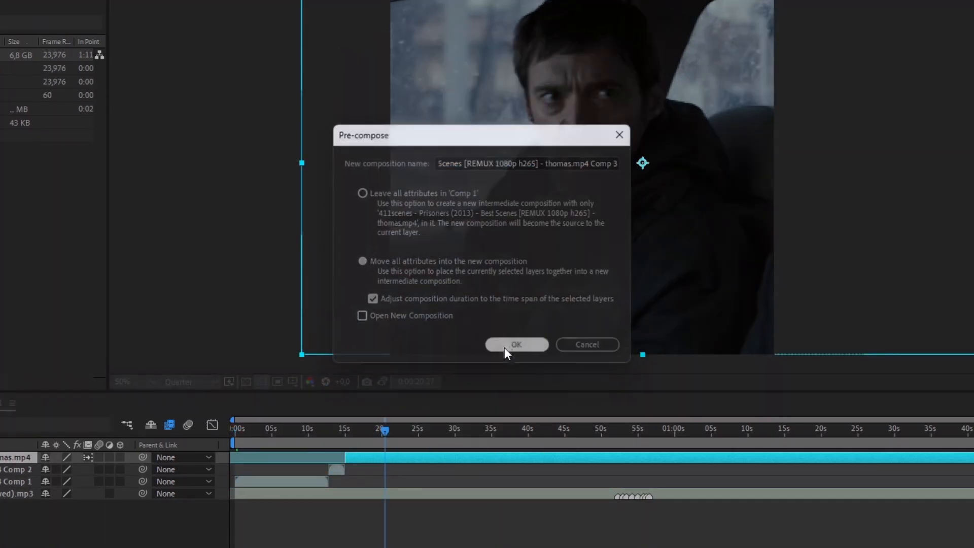
- Pre-compose the selected shot into its own nested composition, moving all attributes
{"action": "left_click", "coordinate": [517, 345]}
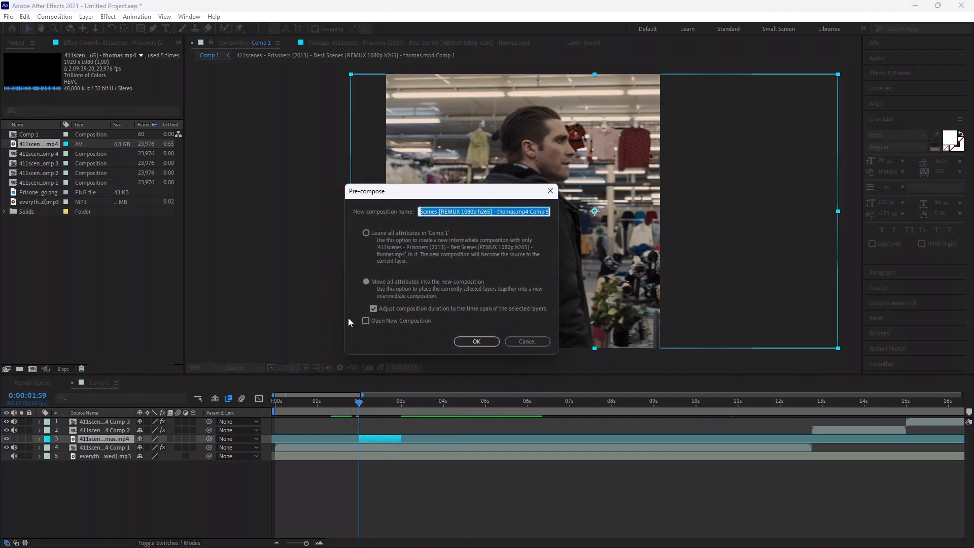
- Pre-compose the third shot and keyframe an eased S_BlurMoCurves Z Dist zoom in the Graph Editor
{"action": "left_click", "coordinate": [476, 341]}
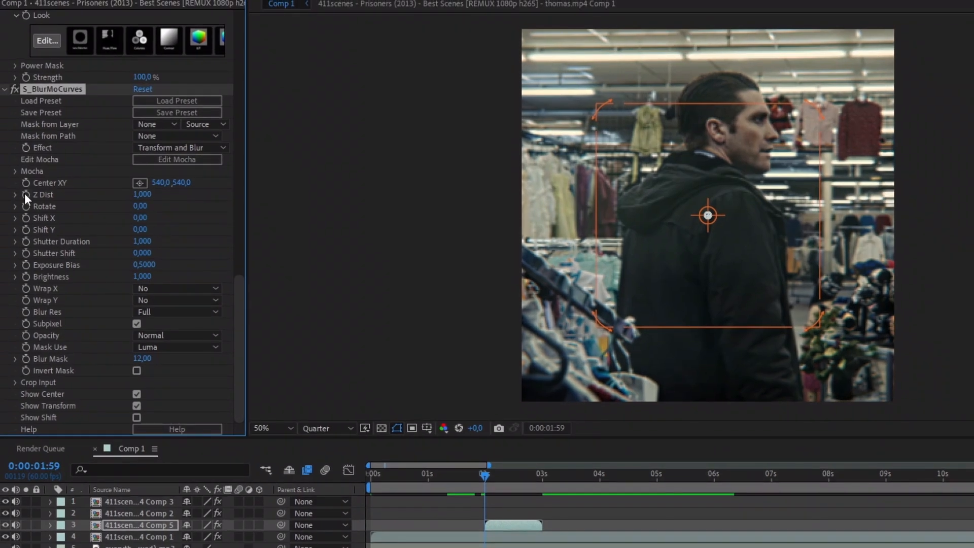
{"action": "left_click", "coordinate": [147, 195]}
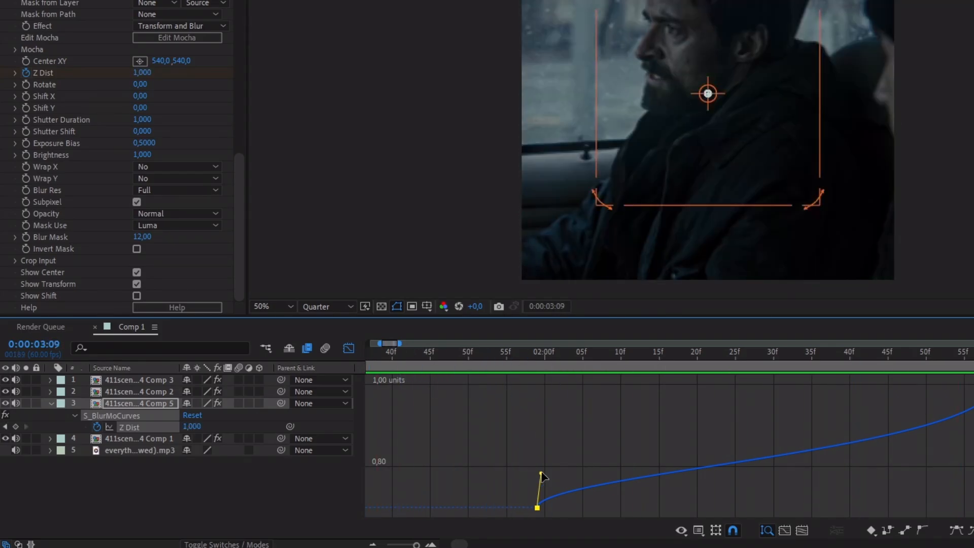
{"action": "left_click", "coordinate": [499, 352]}
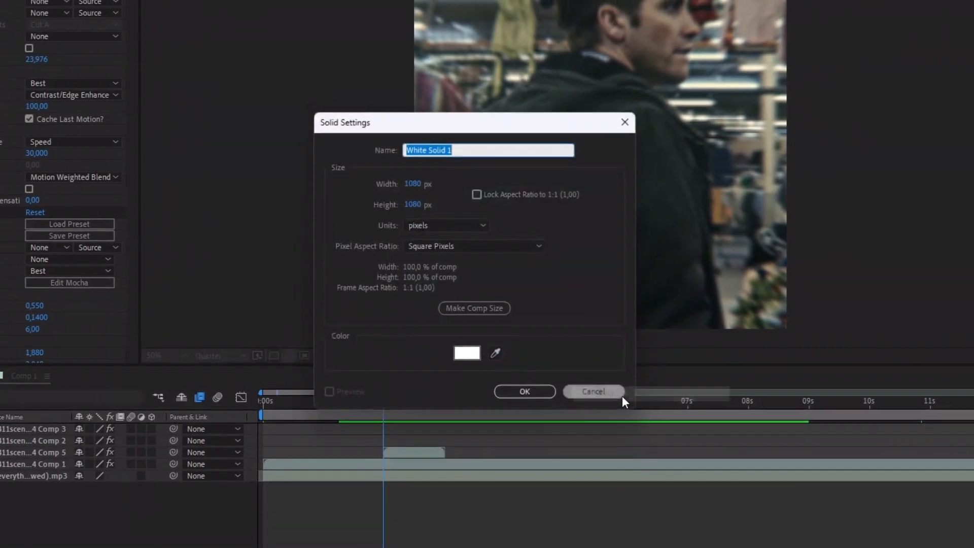
- Create a solid named 'white flash' and ease its Opacity from 100% to 0 in the Graph Editor
{"action": "type", "text": "white flash"}
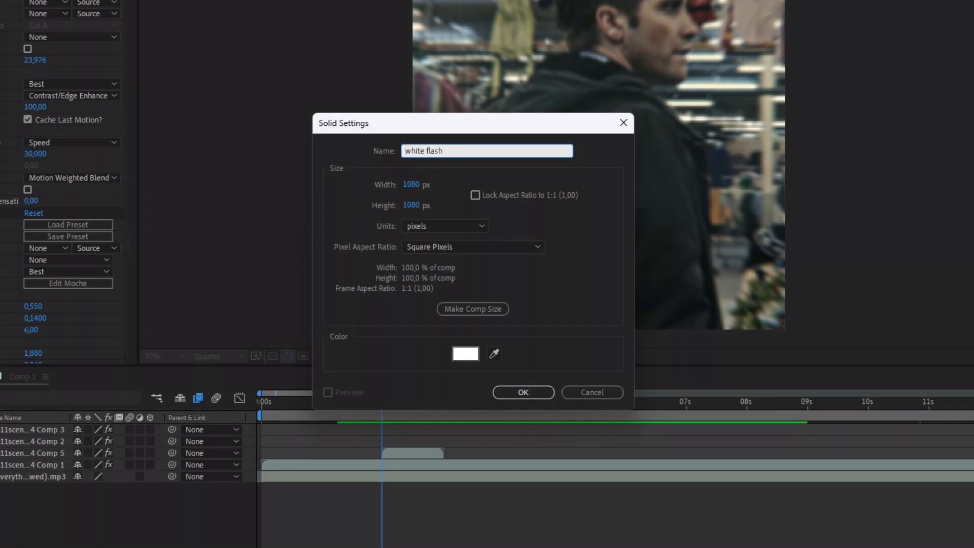
{"action": "left_click", "coordinate": [523, 391]}
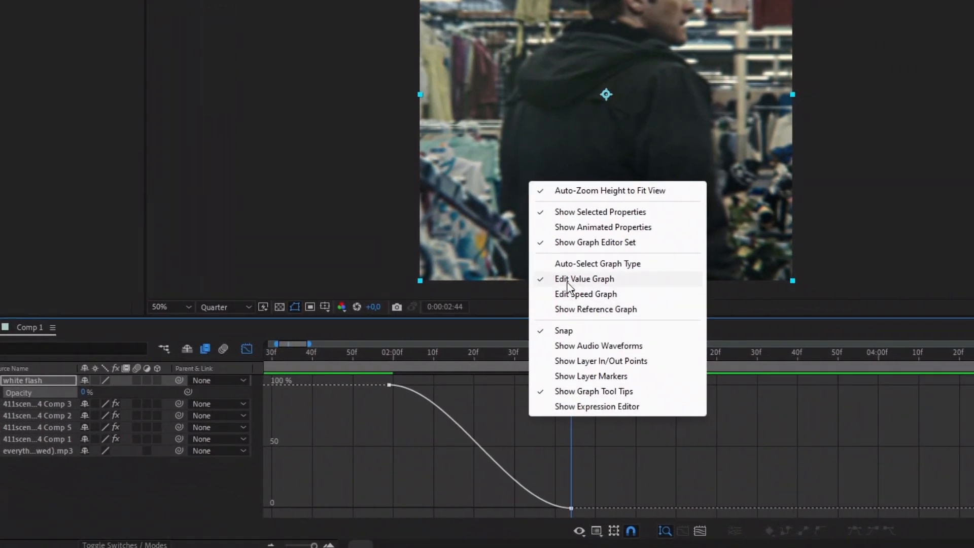
{"action": "left_click", "coordinate": [585, 294]}
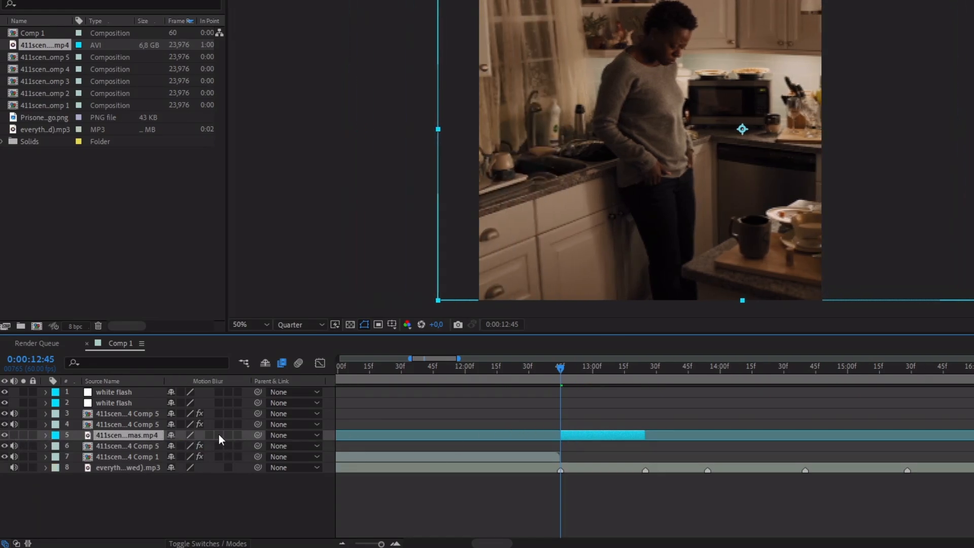
- Pre-compose the kitchen shot into its own composition (Comp 6)
{"action": "right_click", "coordinate": [128, 436]}
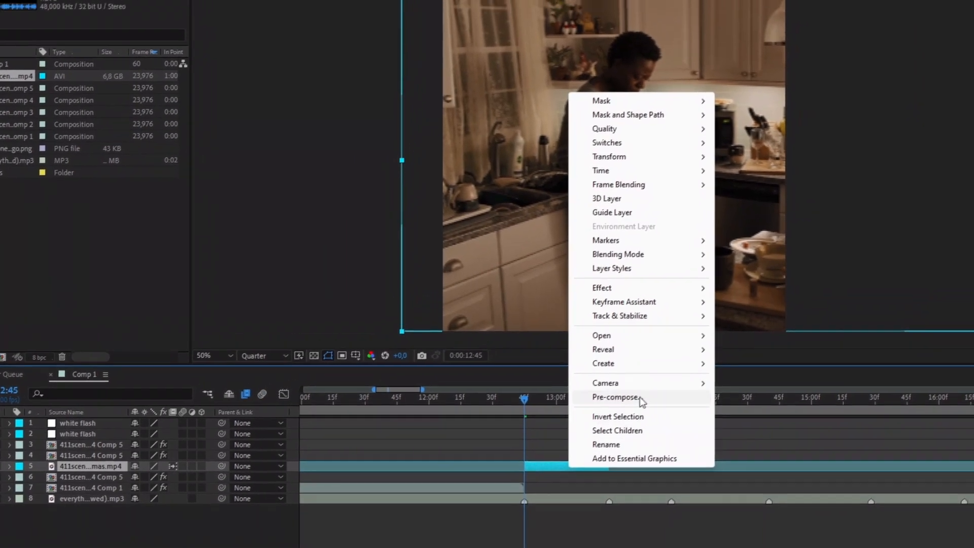
{"action": "left_click", "coordinate": [615, 398]}
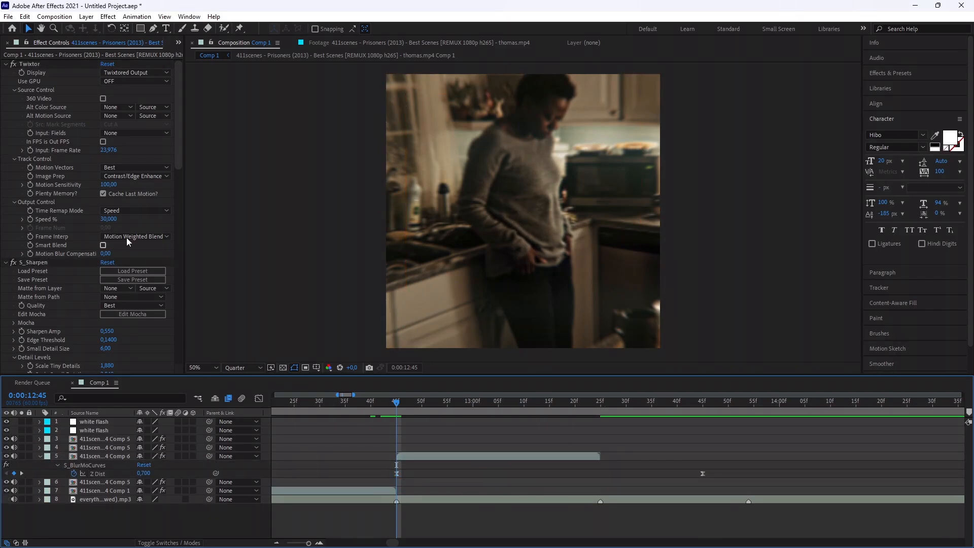
- Keyframe the kitchen shot's Twixtor Speed % to 200 to build the speed ramp with the Z Dist zoom
{"action": "left_click", "coordinate": [103, 456]}
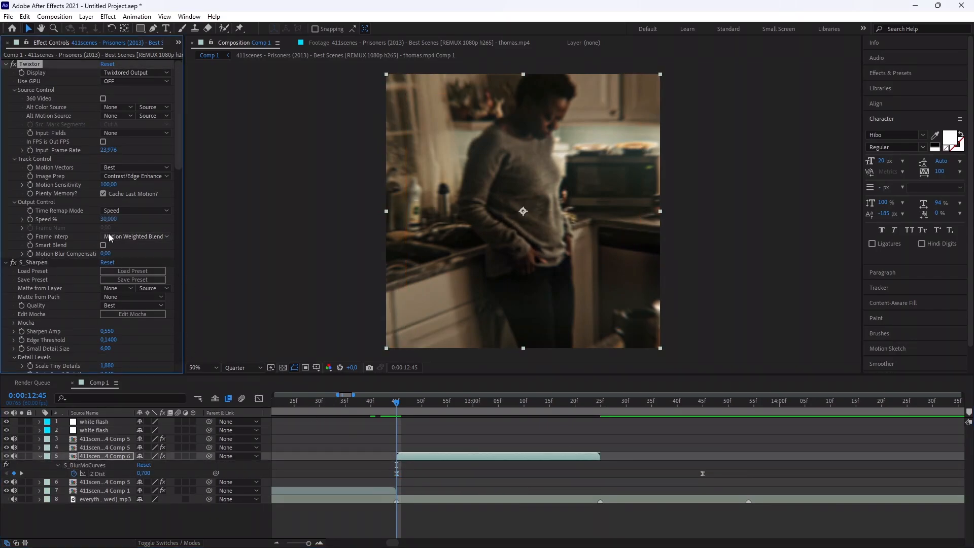
{"action": "type", "text": "200000"}
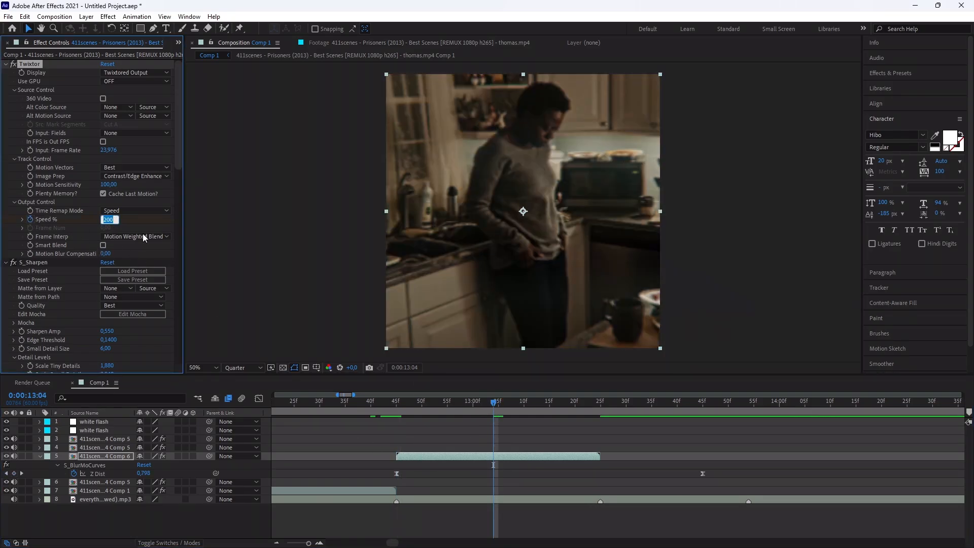
{"action": "type", "text": "20000"}
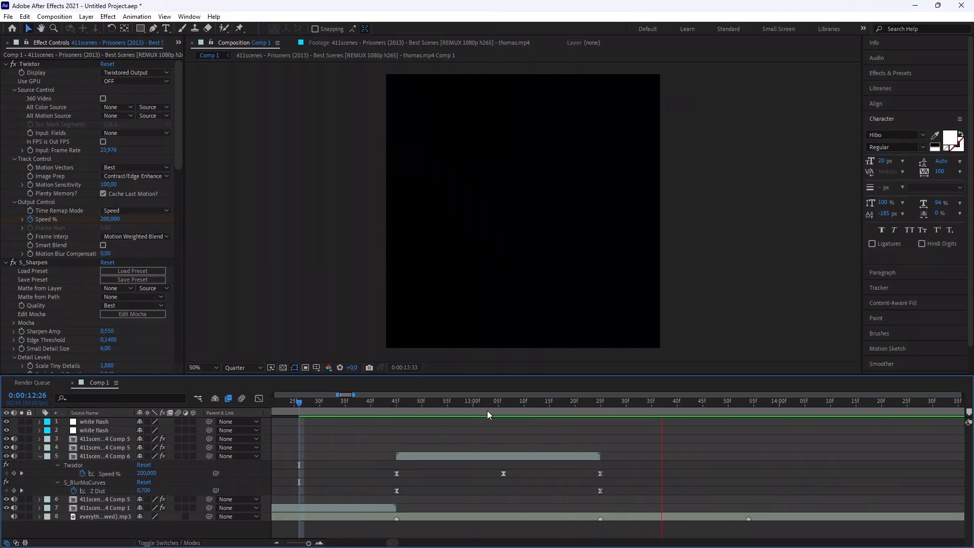
- Split the kitchen shot at the ramp end into two Comp 6 pieces, each keeping its speed keyframes
{"action": "left_click", "coordinate": [652, 401]}
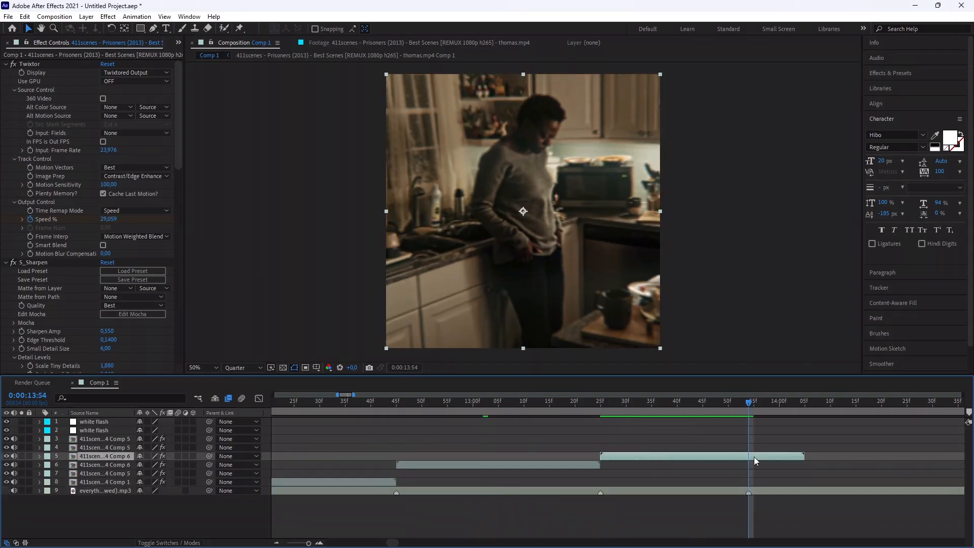
{"action": "left_click", "coordinate": [39, 456]}
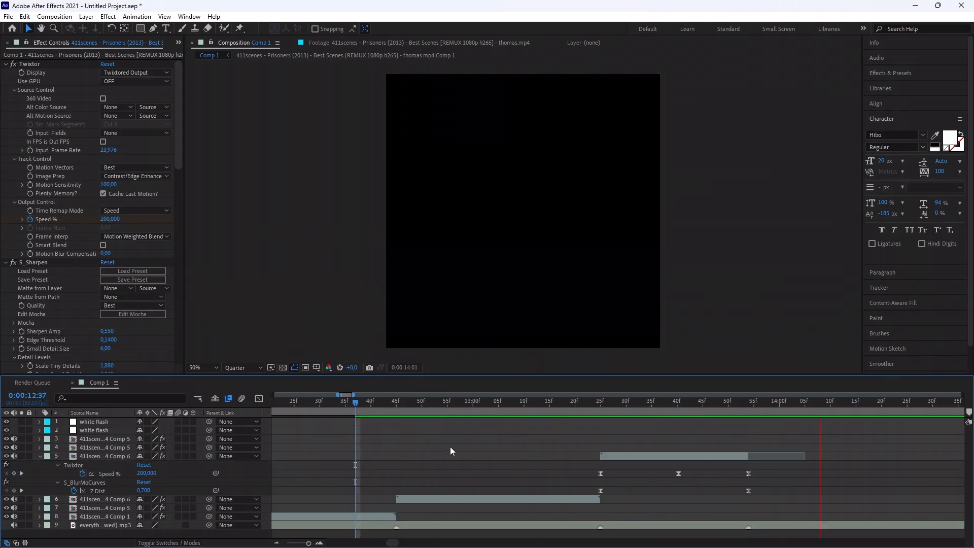
{"action": "left_click", "coordinate": [578, 401]}
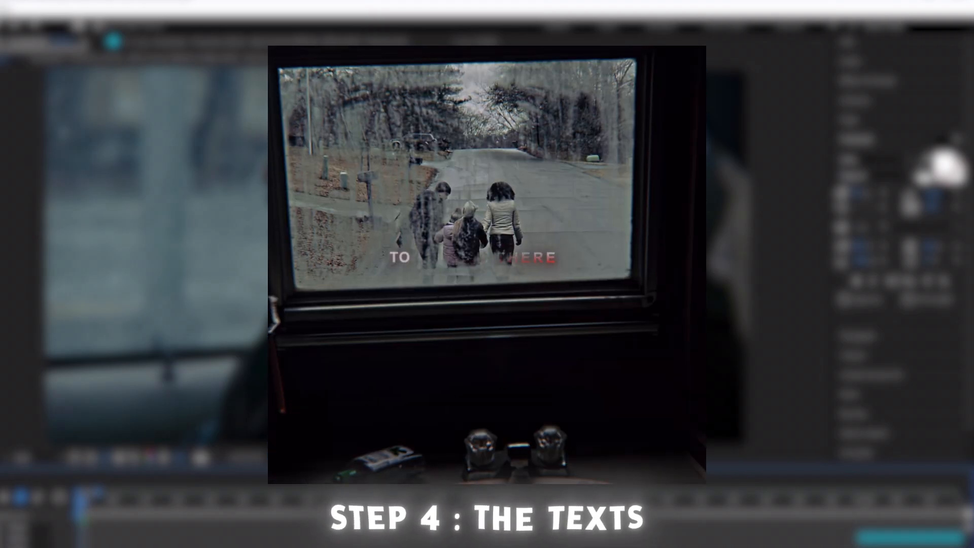
- Add a text layer reading IF HALF AS GOOD A CHANCE OF BEING FOUND on two lines
{"action": "right_click", "coordinate": [214, 363]}
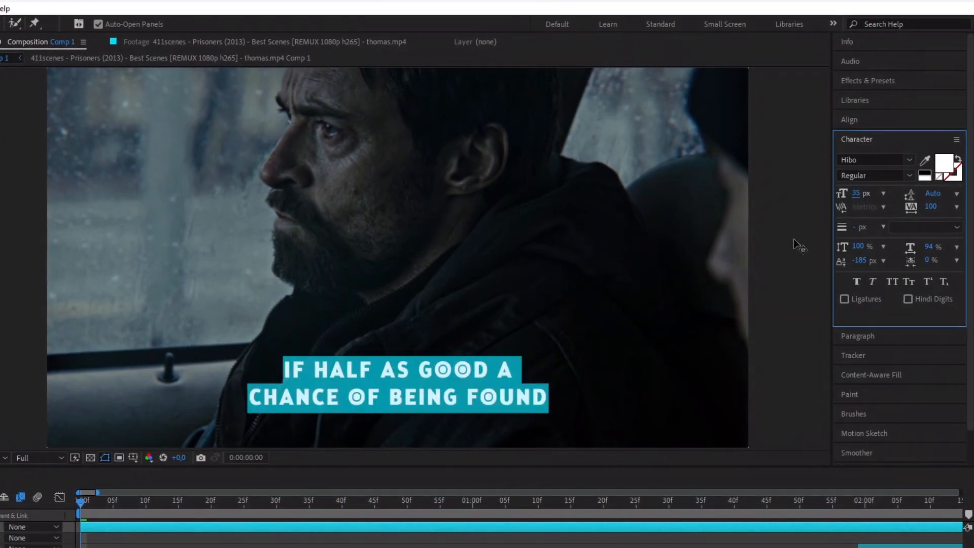
- Set the subtitle to Arial Bold with 35 px leading in the Character panel and exit text editing
{"action": "left_click", "coordinate": [935, 193]}
{"action": "type", "text": "35"}
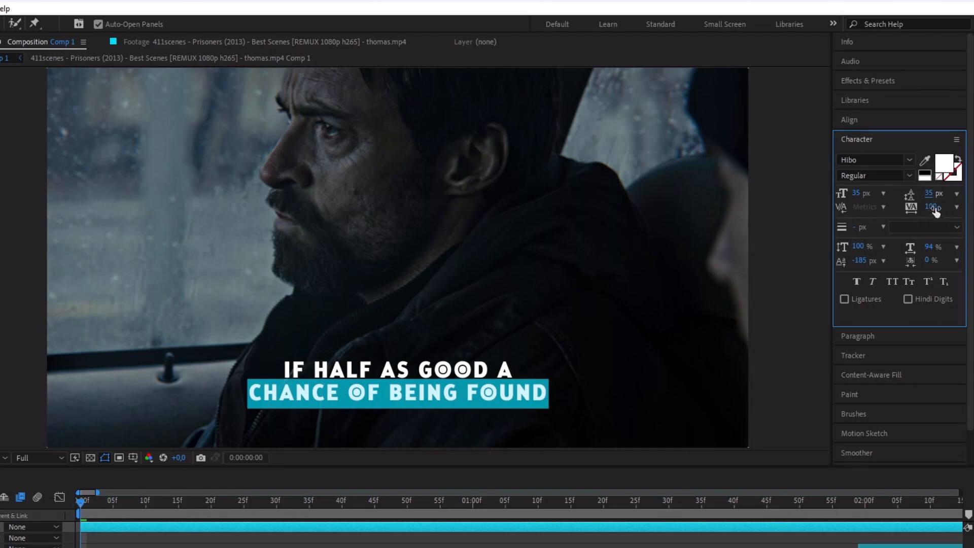
{"action": "type", "text": "arial"}
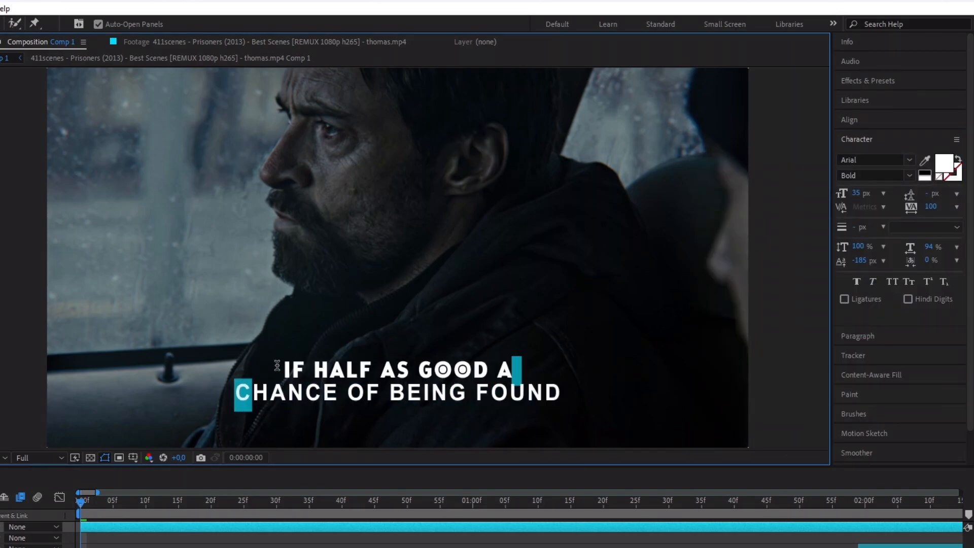
{"action": "left_click", "coordinate": [870, 160]}
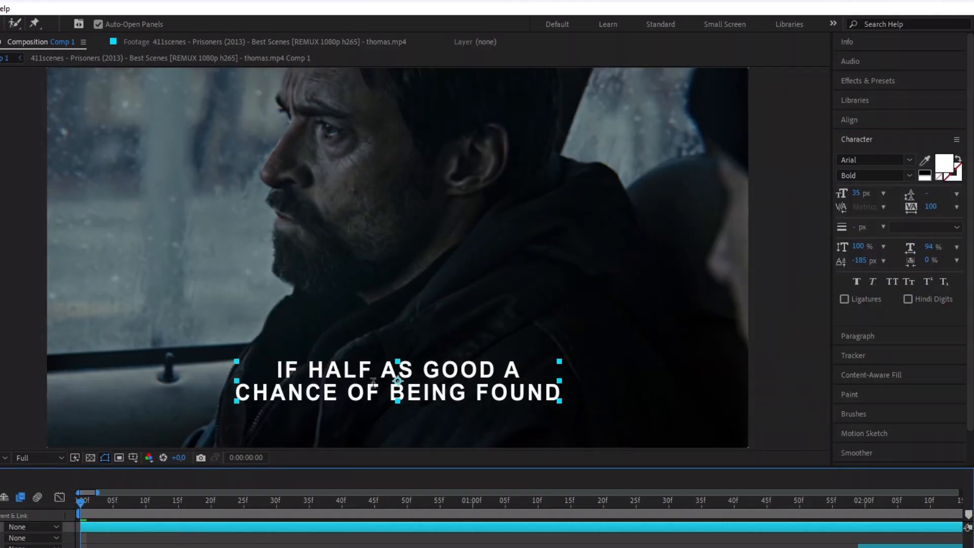
{"action": "left_click", "coordinate": [934, 152]}
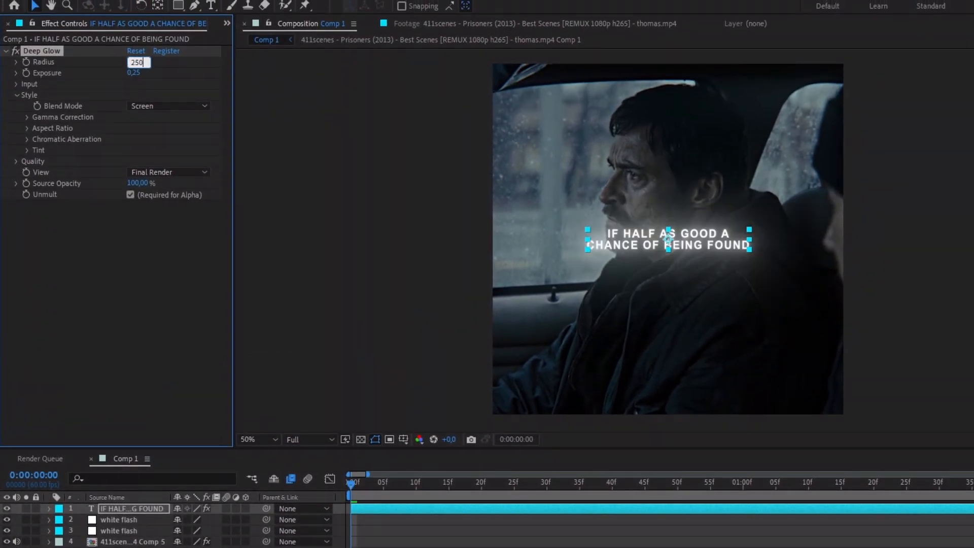
- Search Effects & Presets for Drop Shadow to layer beneath the Deep Glow
{"action": "type", "text": "drop"}
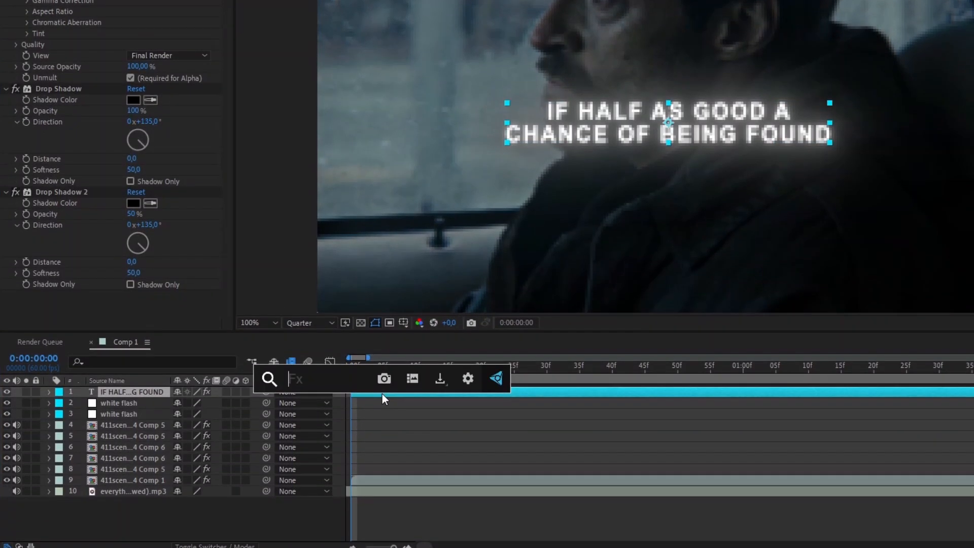
- Apply the Fade Up Words and Fade Out text presets to the subtitle layer
{"action": "type", "text": "fade up wo"}
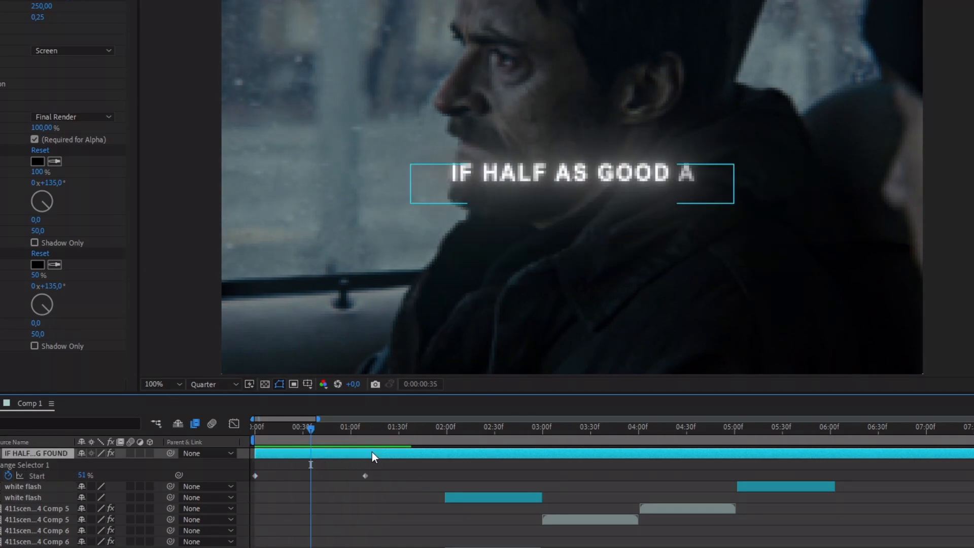
{"action": "type", "text": "fade out"}
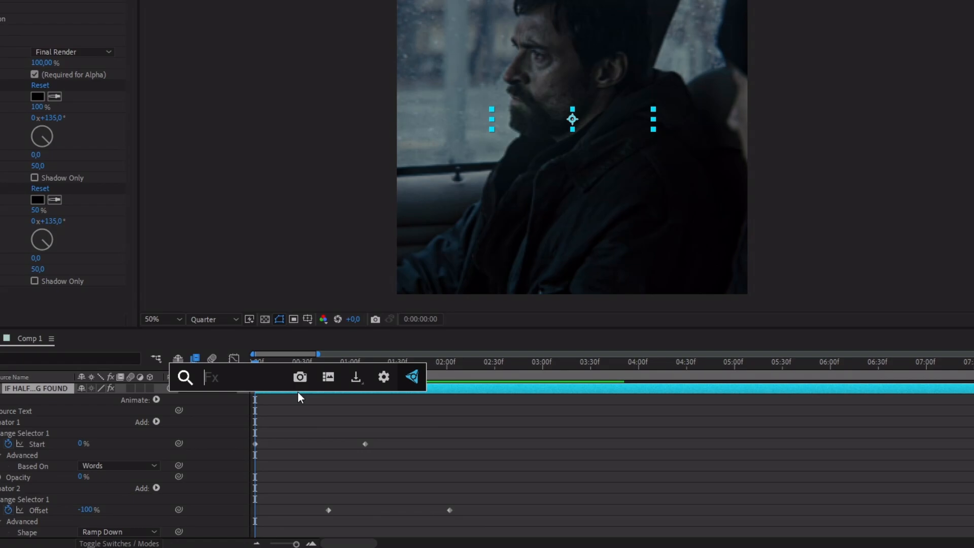
- Add a keyframed Tracking animator and trim the subtitle's out point to about 2:00
{"action": "type", "text": "tracking"}
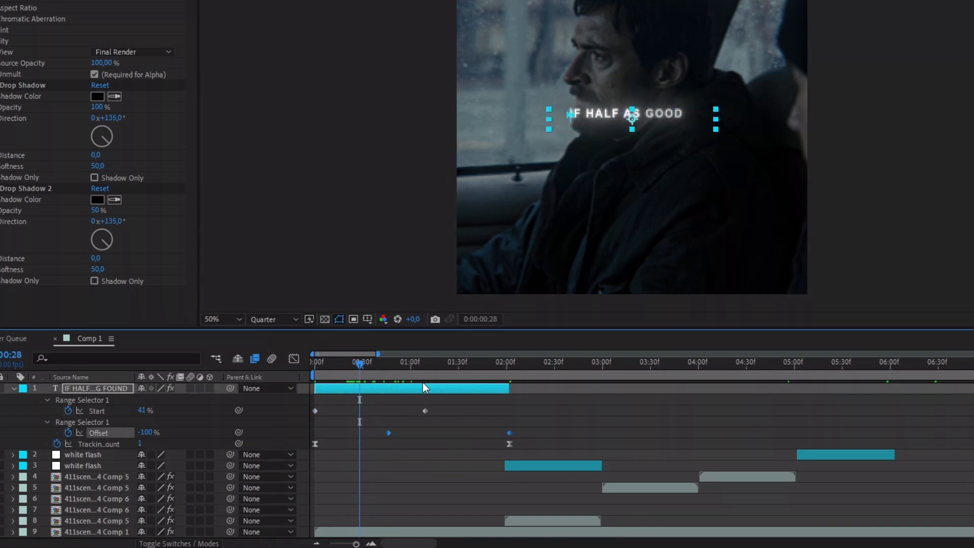
{"action": "left_click", "coordinate": [353, 363]}
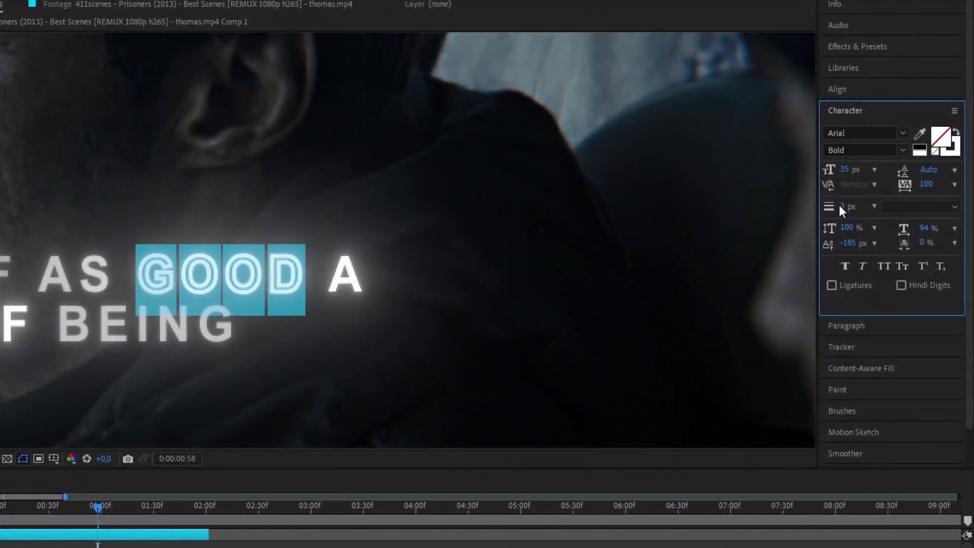
- Give GOOD no fill and a white 1,5 px stroke so it shows as an outline
{"action": "type", "text": "1,5"}
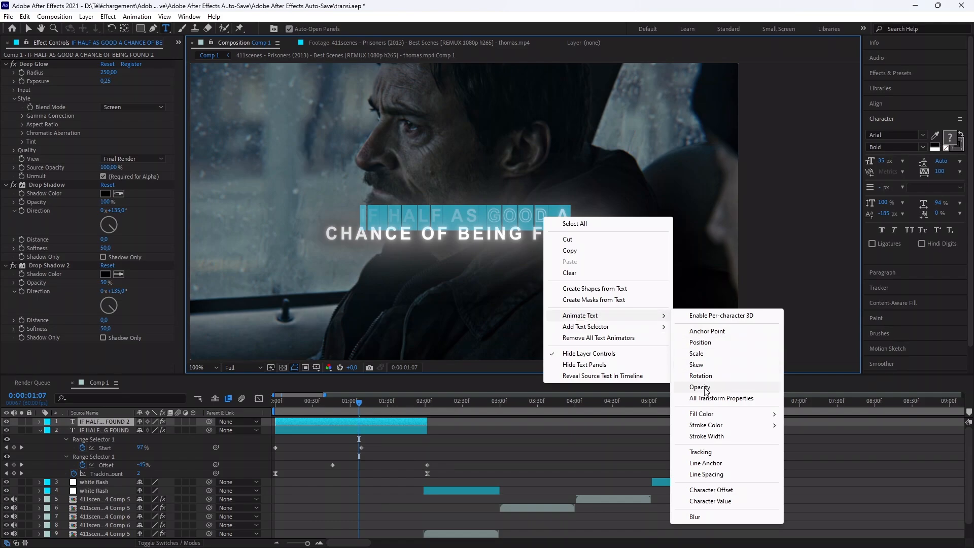
- Add an Opacity text animator at 0% to the subtitle copy, then search for a new effect
{"action": "left_click", "coordinate": [700, 386]}
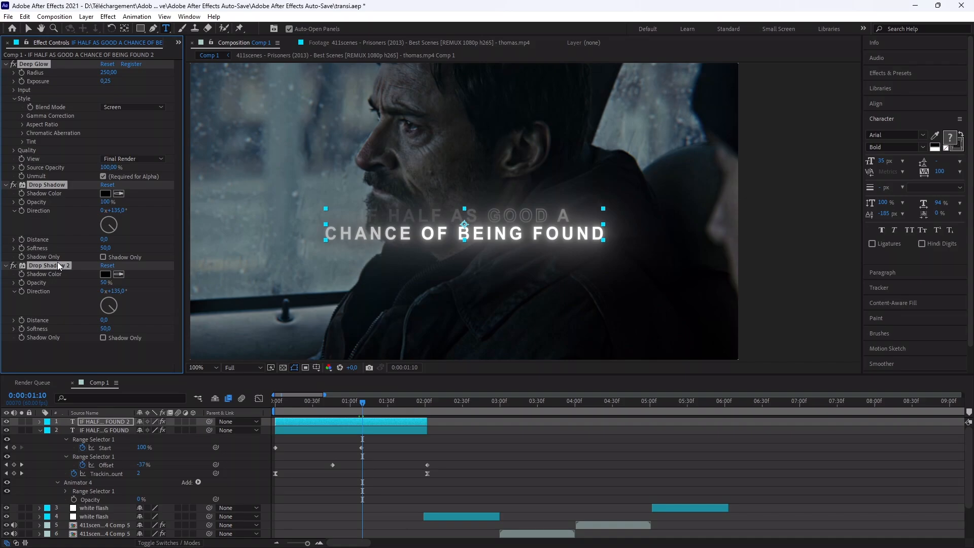
{"action": "type", "text": "co"}
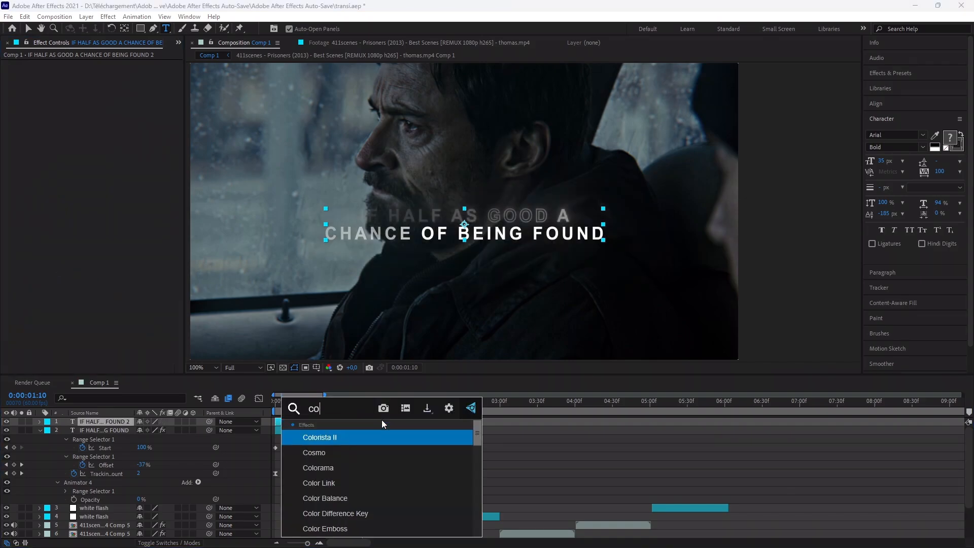
- Apply Gradient Ramp to the duplicate subtitle with end colour #006990
{"action": "type", "text": "ramp"}
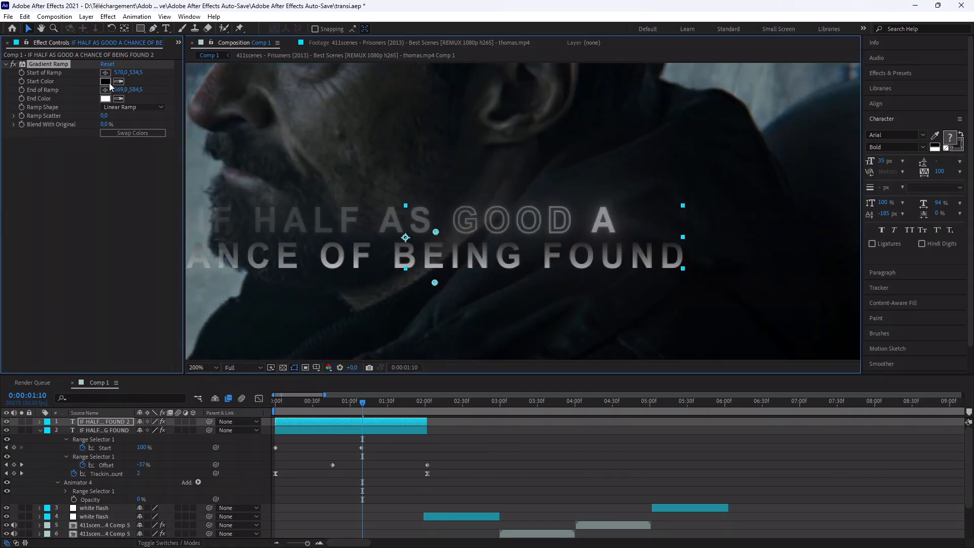
{"action": "left_click", "coordinate": [106, 98]}
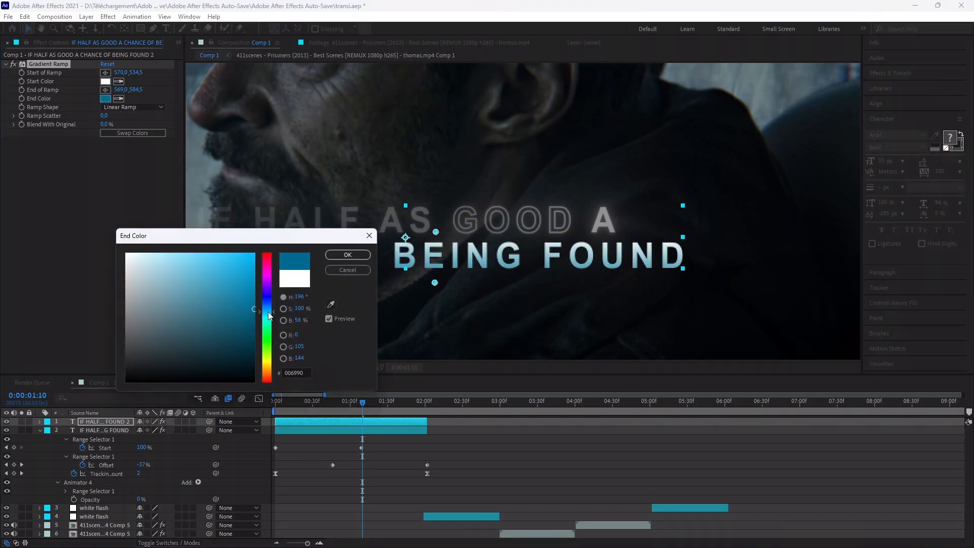
{"action": "left_click", "coordinate": [347, 253]}
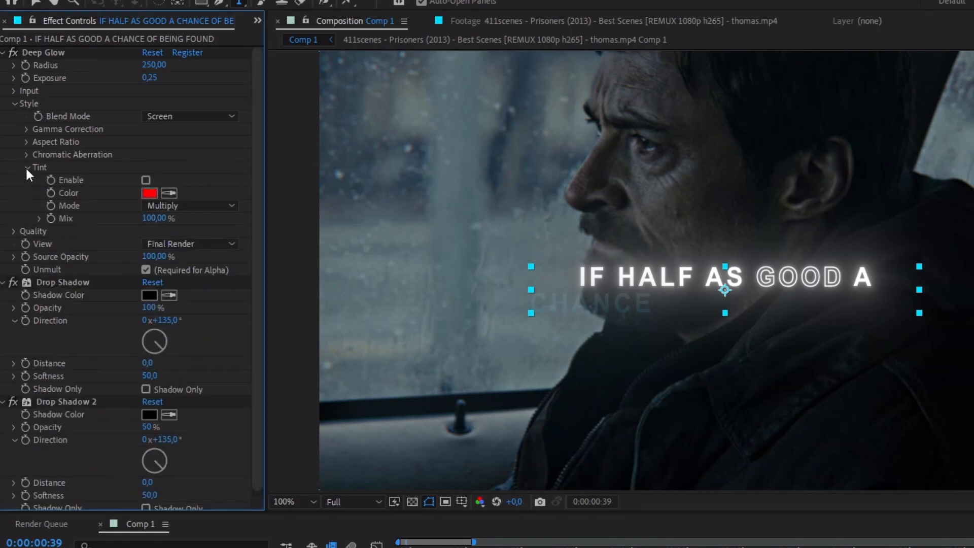
- Enable Tint on the original's Deep Glow with colour #5D42FF
{"action": "left_click", "coordinate": [149, 193]}
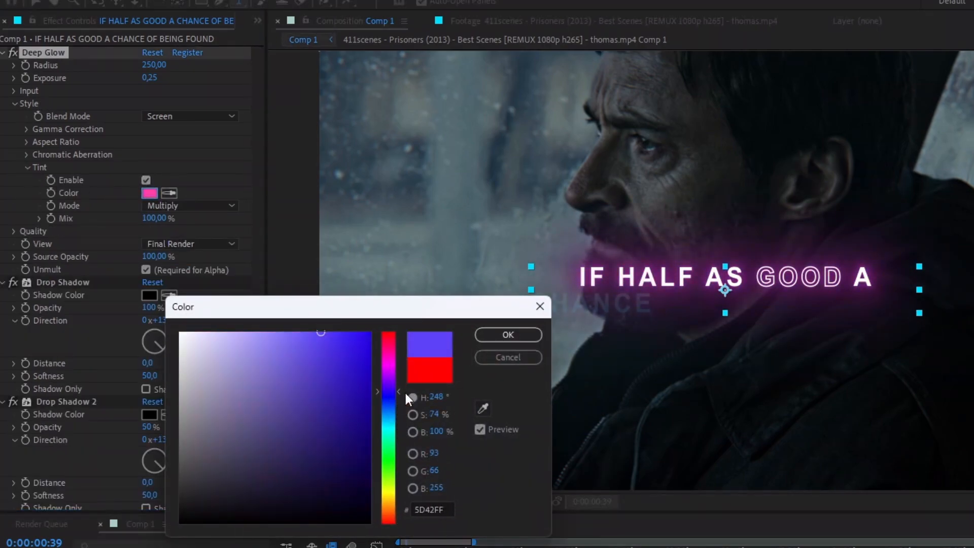
{"action": "left_click", "coordinate": [507, 334]}
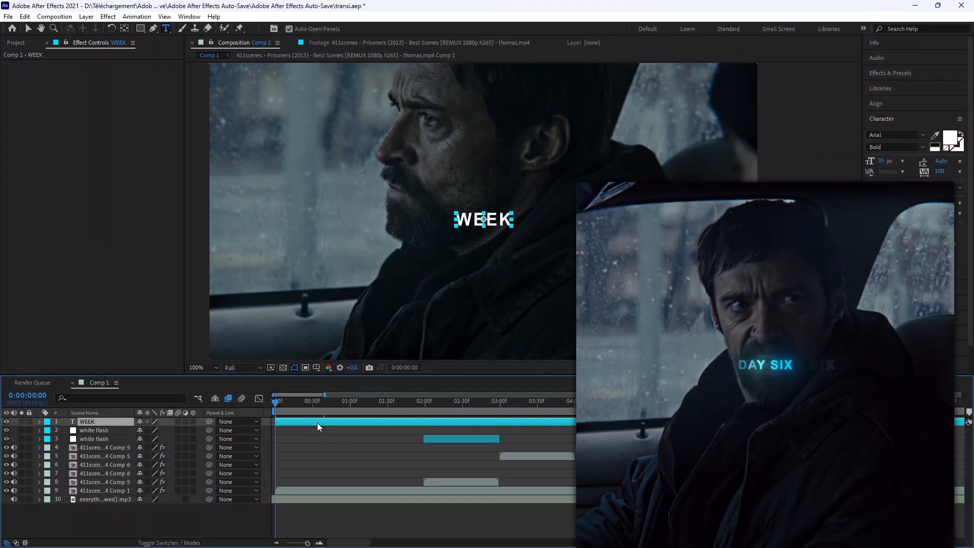
- Change the preview resolution and select the WEEK text layer
{"action": "left_click", "coordinate": [952, 137]}
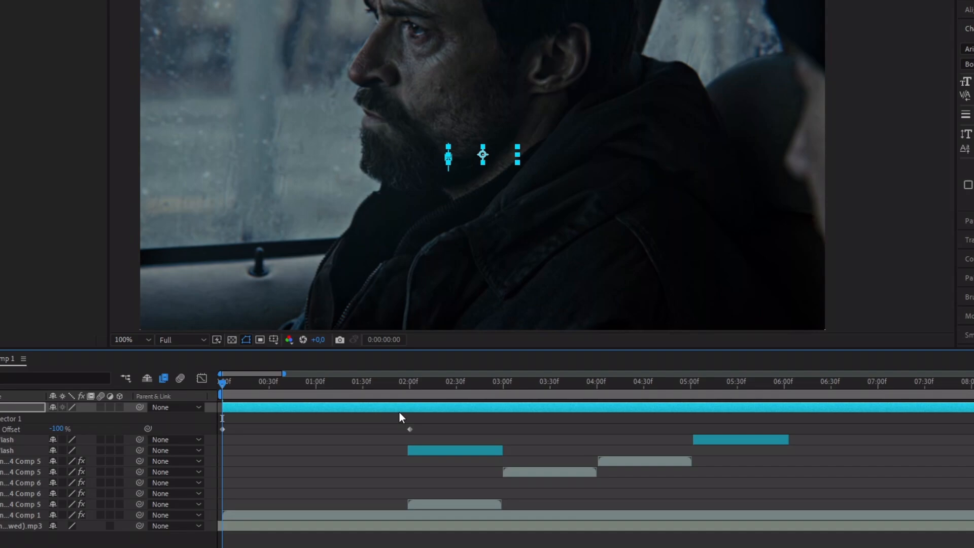
{"action": "left_click", "coordinate": [181, 340]}
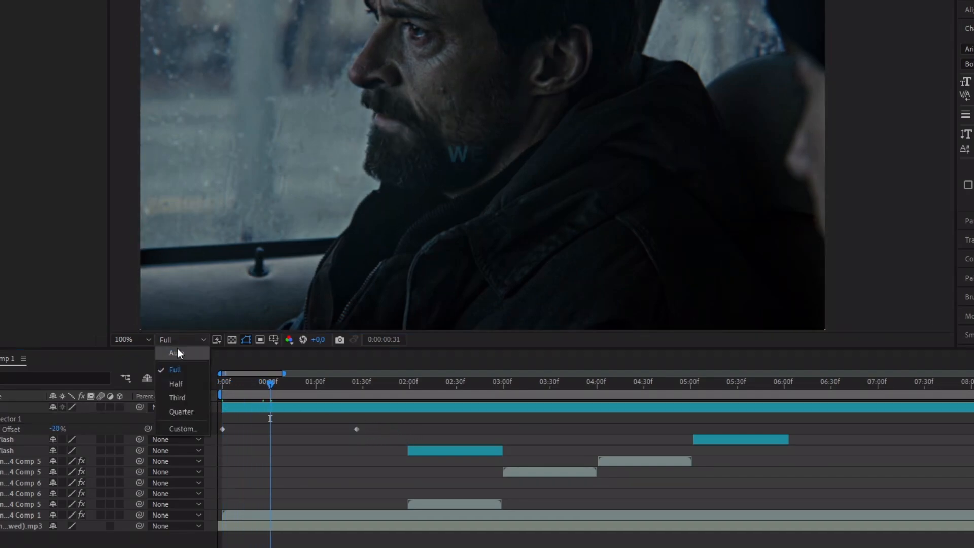
{"action": "left_click", "coordinate": [182, 411]}
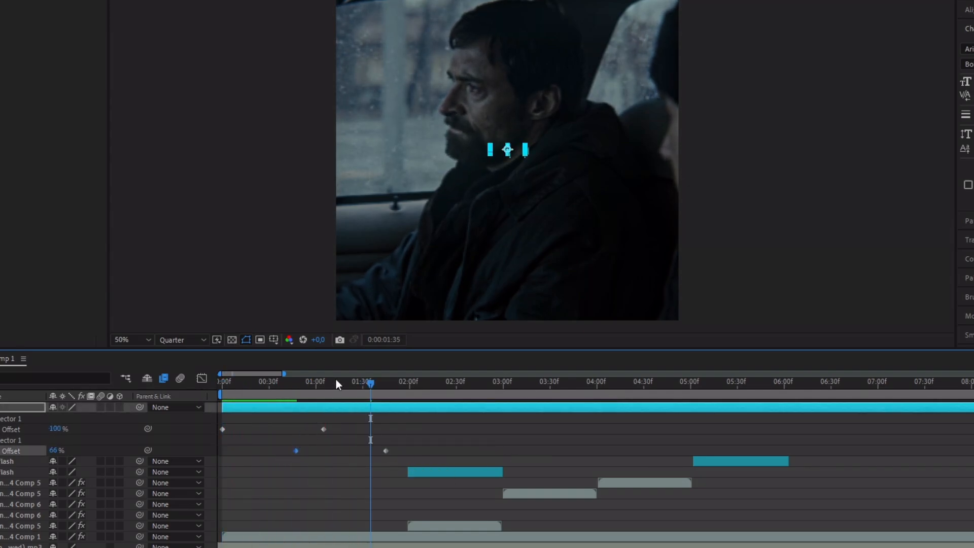
{"action": "left_click", "coordinate": [287, 382]}
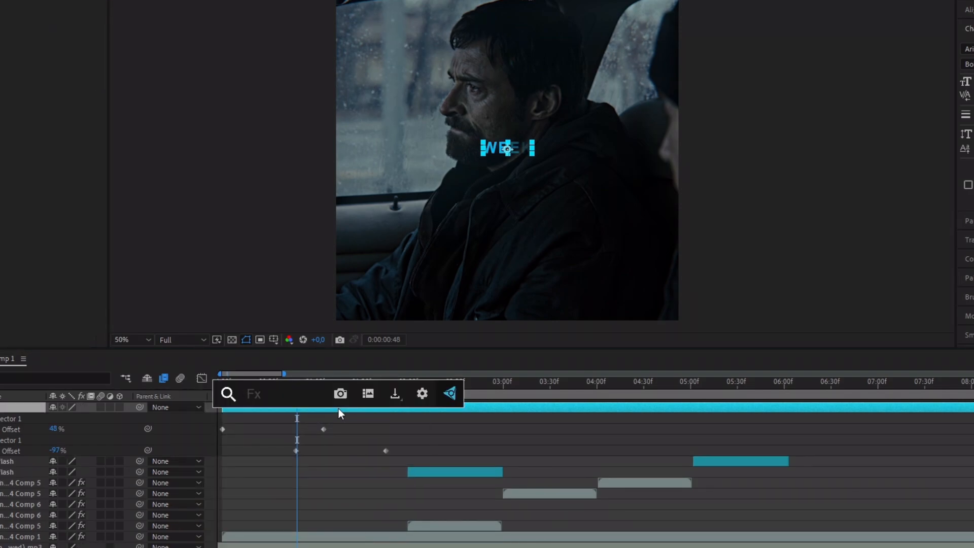
- Apply CC Light Sweep to WEEK and place its Center on the text
{"action": "type", "text": "cc light"}
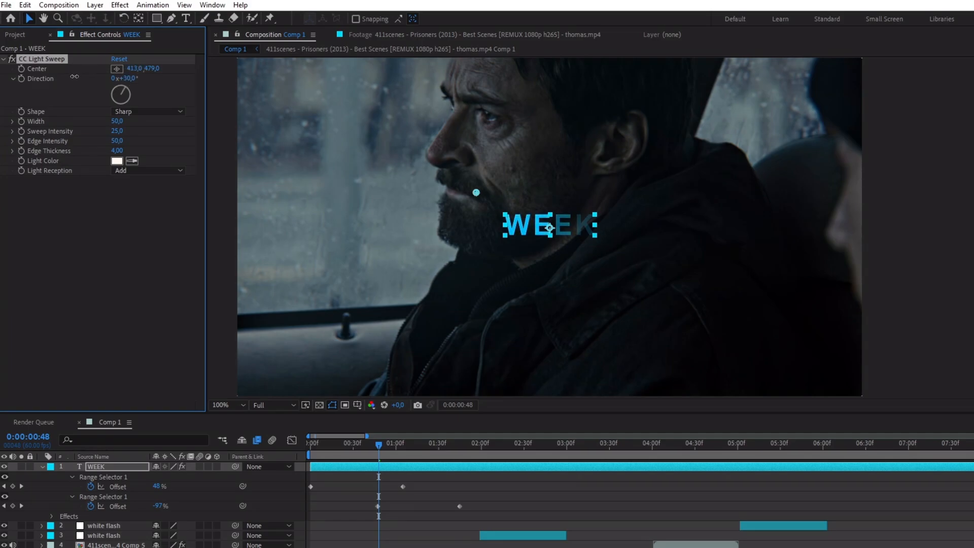
{"action": "left_click_drag", "start_coordinate": [475, 191], "coordinate": [489, 191]}
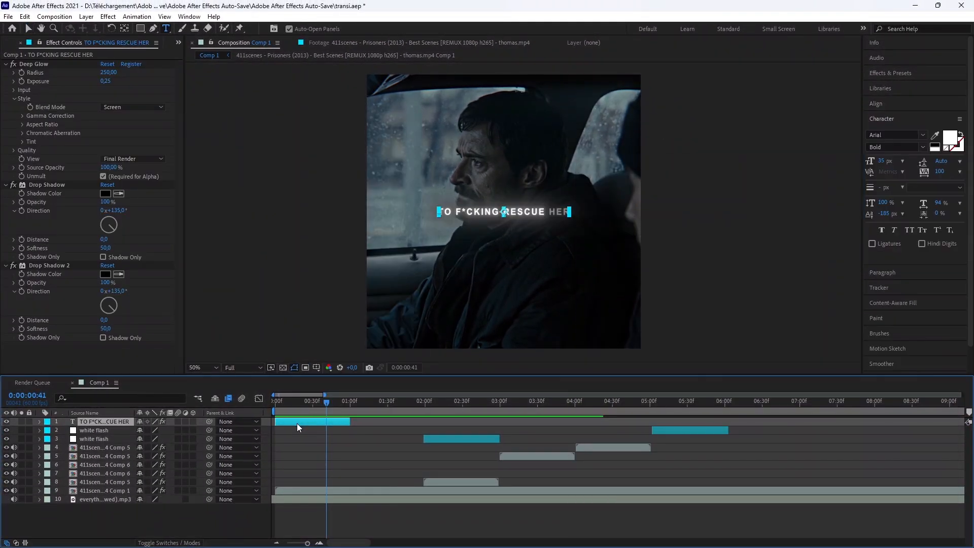
- Add a Fill Color animator keyframed from white to red FF2A2A and check the shift
{"action": "right_click", "coordinate": [504, 211]}
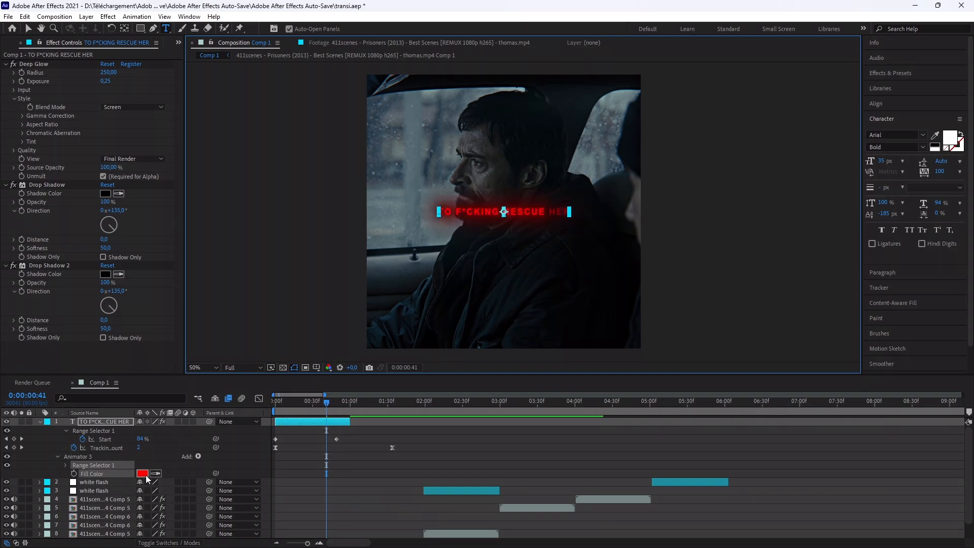
{"action": "left_click", "coordinate": [142, 474]}
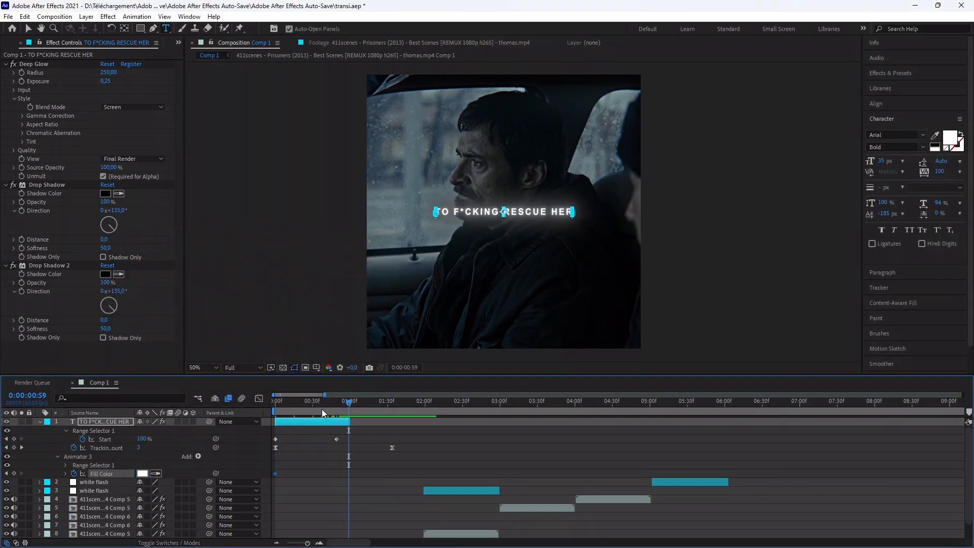
{"action": "left_click", "coordinate": [142, 474]}
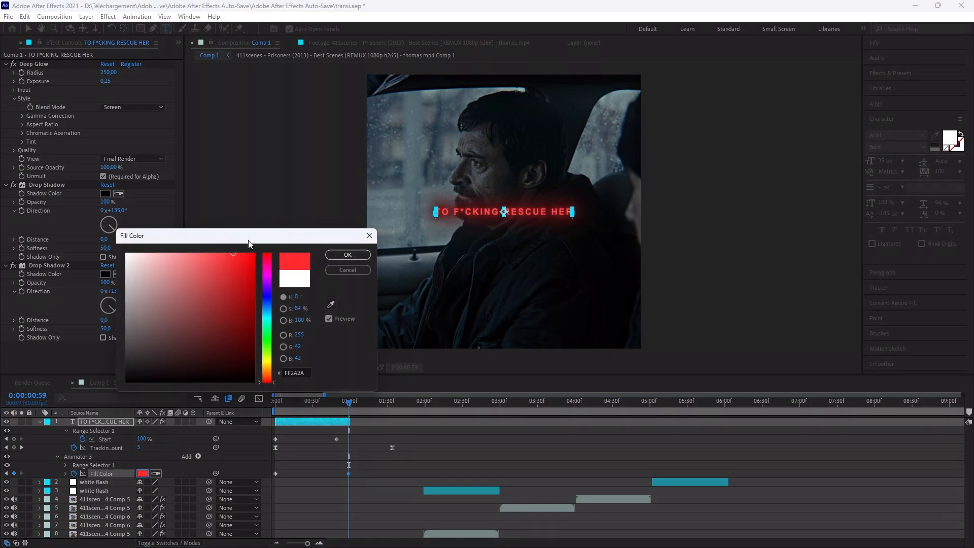
{"action": "left_click", "coordinate": [347, 255]}
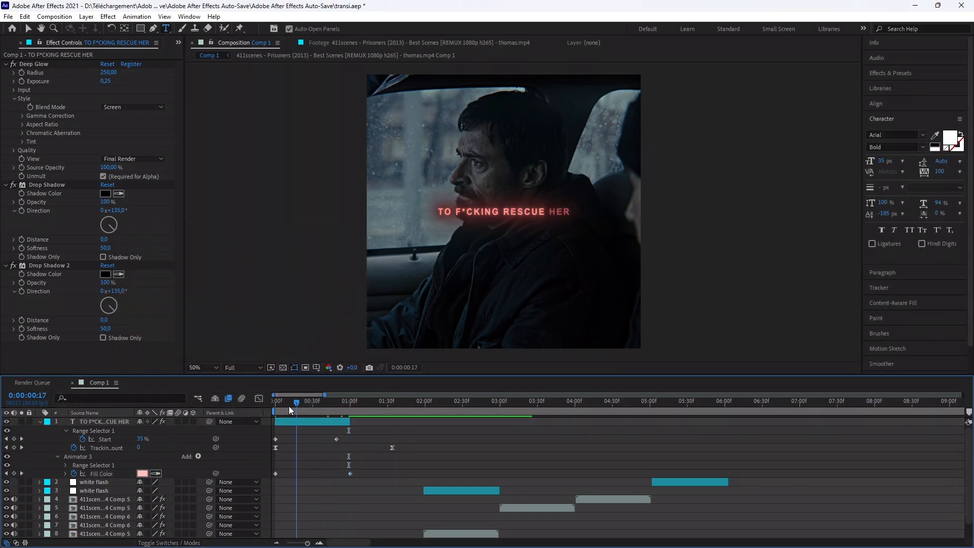
{"action": "left_click", "coordinate": [345, 401]}
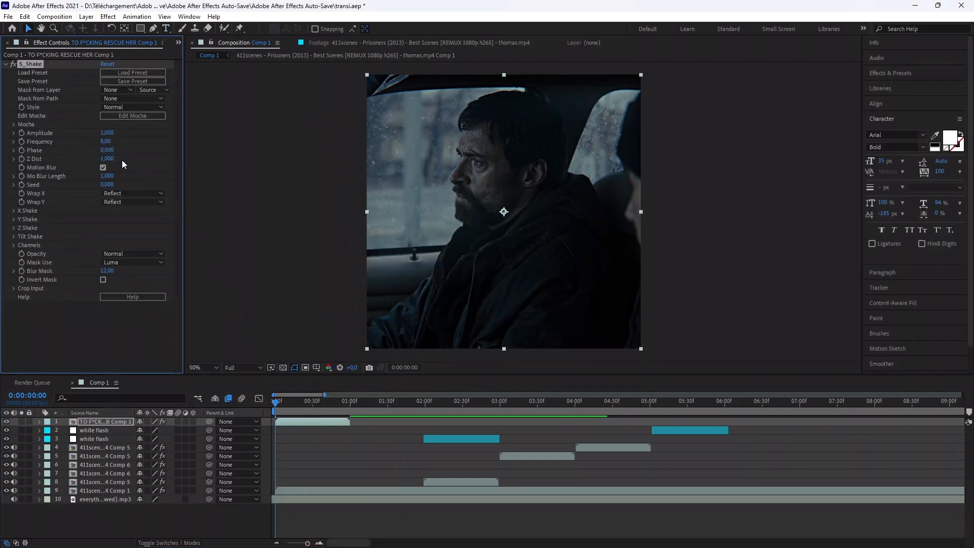
- Set the S_Shake Amplitude to 0,200
{"action": "left_click", "coordinate": [109, 132]}
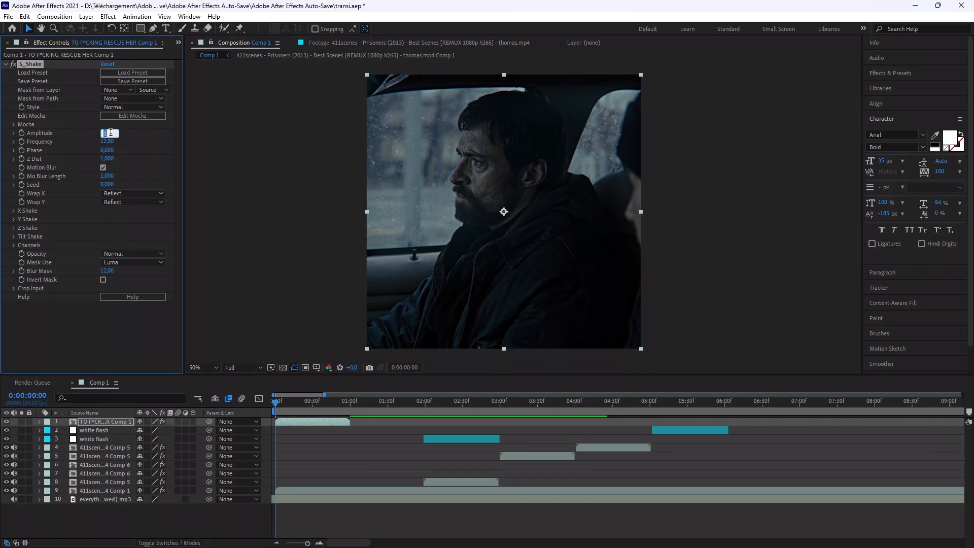
{"action": "type", "text": "0,200"}
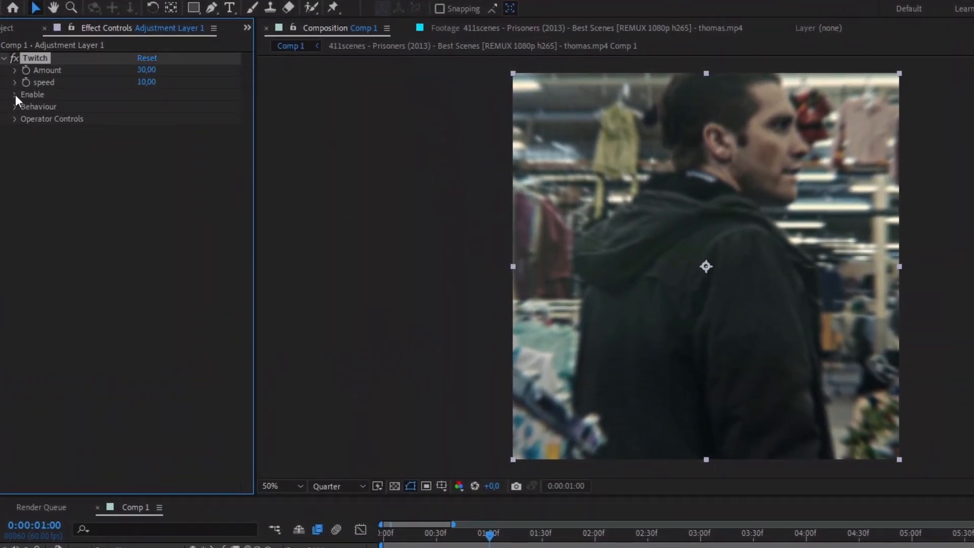
- Enable Blur, Color and Slide in Twitch and set Colorize to red
{"action": "left_click", "coordinate": [15, 93]}
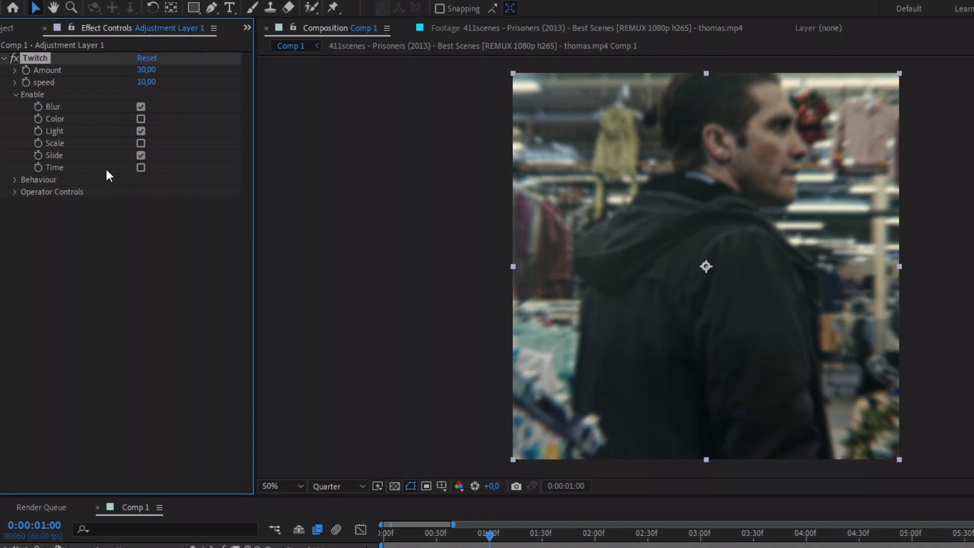
{"action": "left_click", "coordinate": [14, 192]}
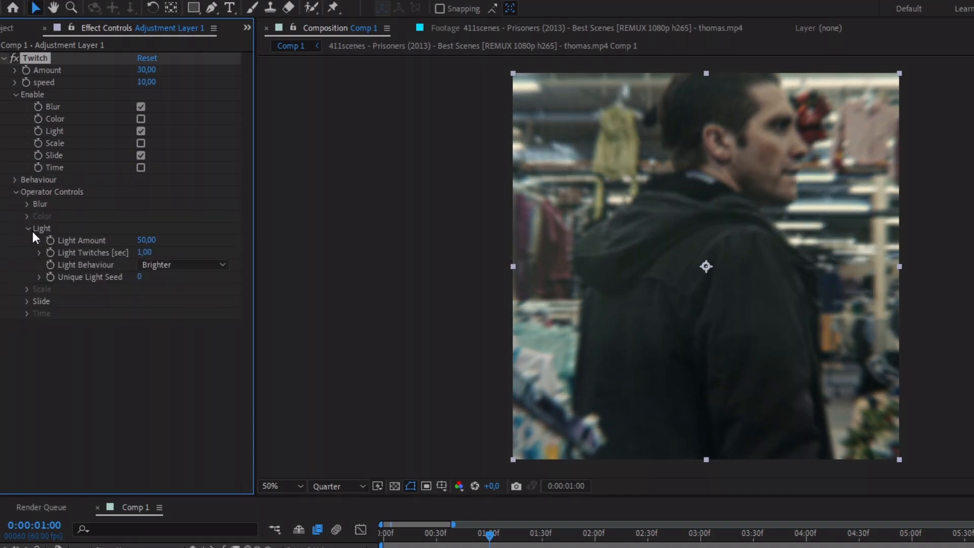
{"action": "left_click", "coordinate": [140, 119]}
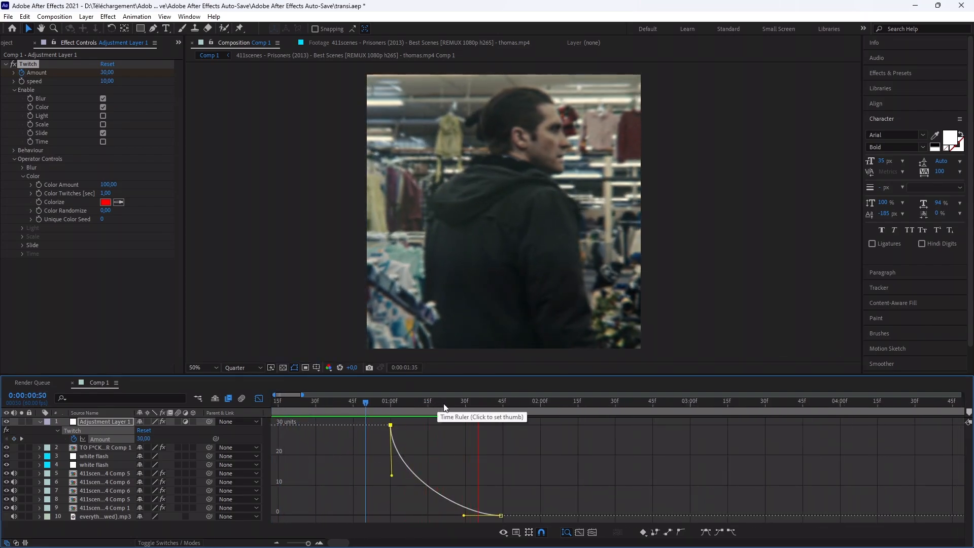
- Ease the Amount keyframes from 30 to 0 in the Graph Editor and preview the transition
{"action": "left_click", "coordinate": [341, 400]}
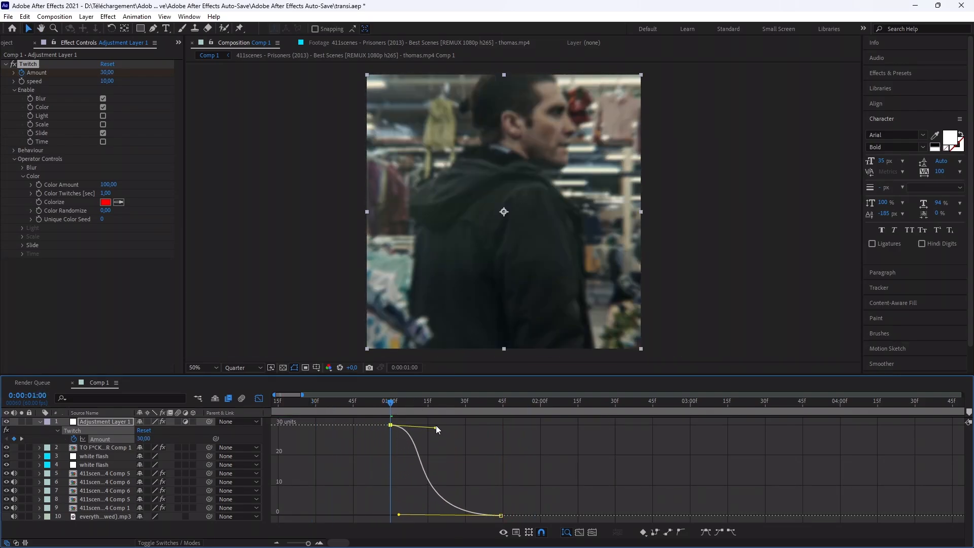
{"action": "left_click", "coordinate": [290, 401]}
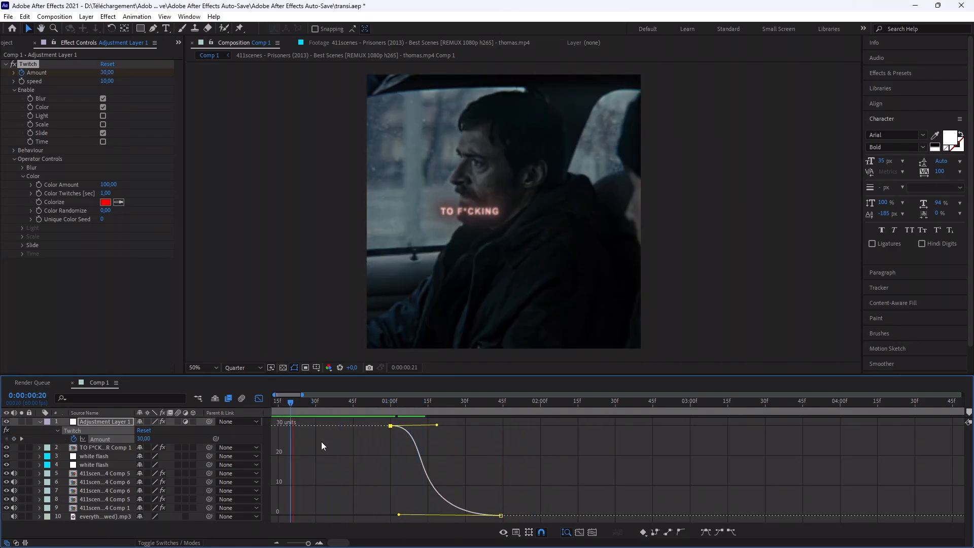
{"action": "left_click", "coordinate": [344, 401]}
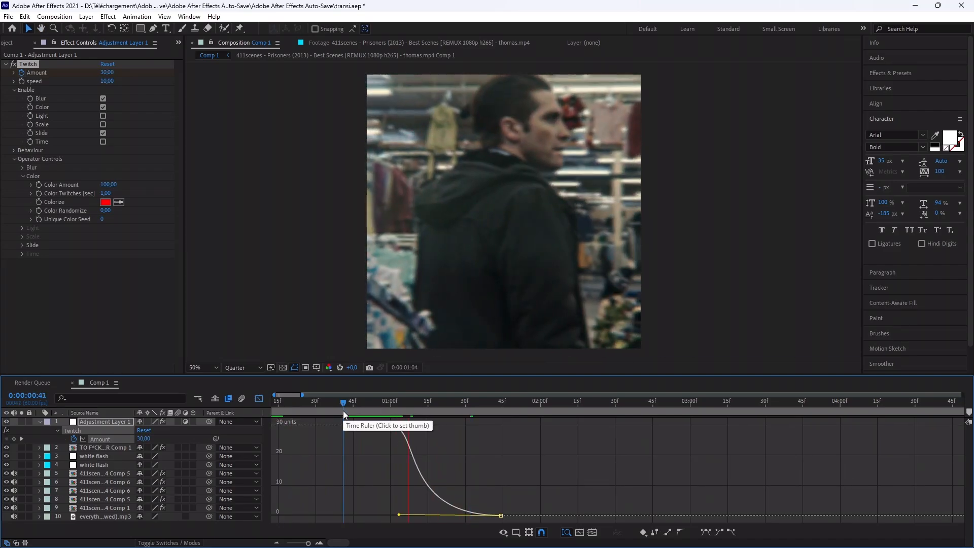
{"action": "left_click", "coordinate": [377, 400]}
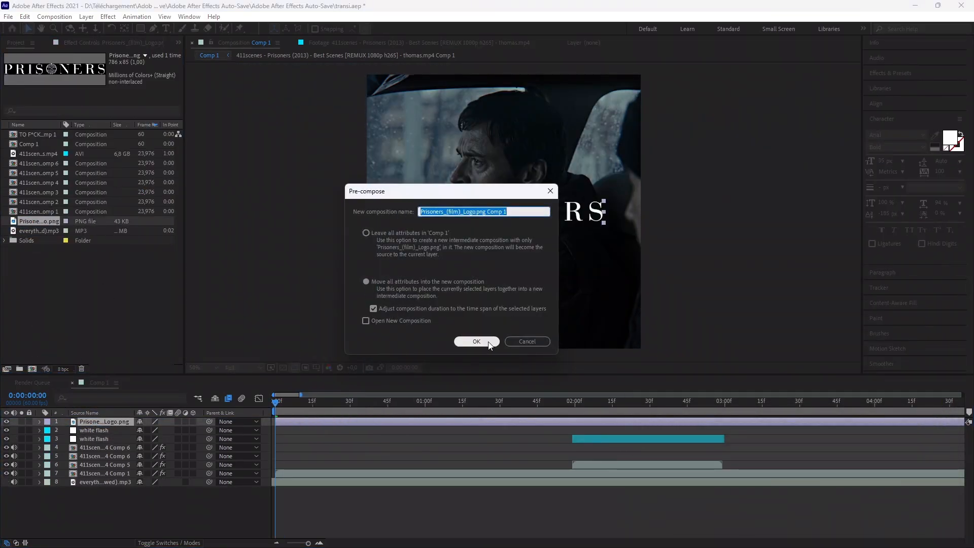
- Confirm the logo pre-compose and add S_Rays light rays through the PRISONERS lettering
{"action": "left_click", "coordinate": [476, 341]}
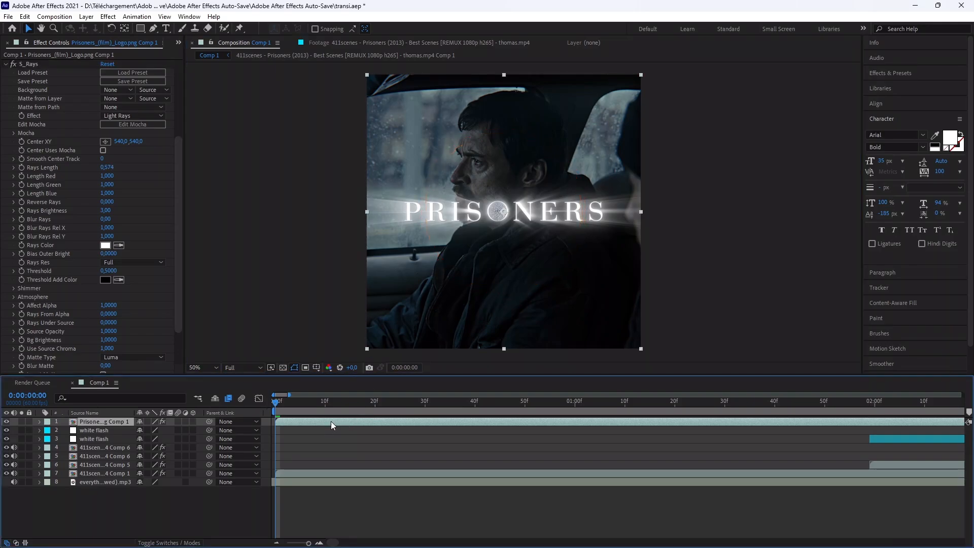
{"action": "scroll", "scroll_direction": "down", "scroll_amount": 3}
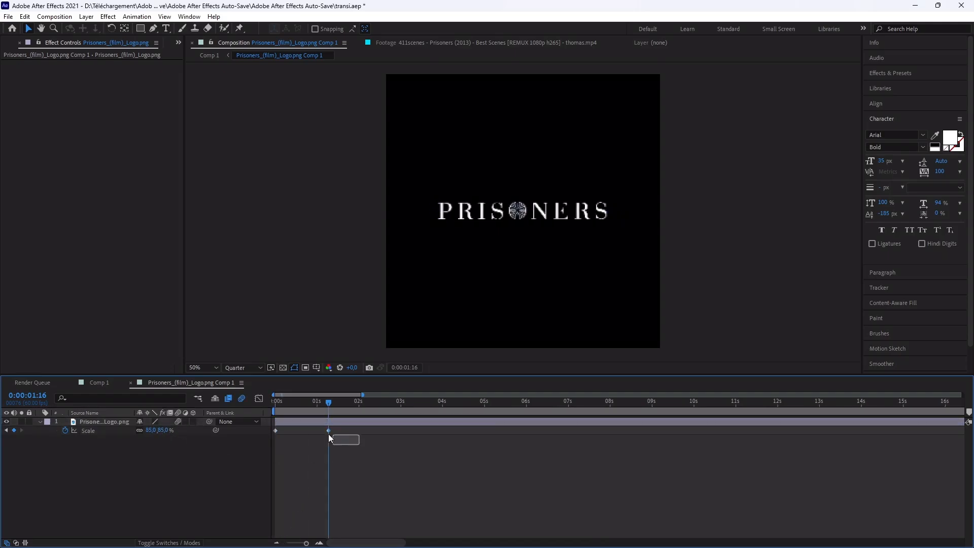
- Keyframe the logo's Scale, then in Comp 1 add Deep Glow and an Opacity keyframe at 0%
{"action": "left_click", "coordinate": [104, 421]}
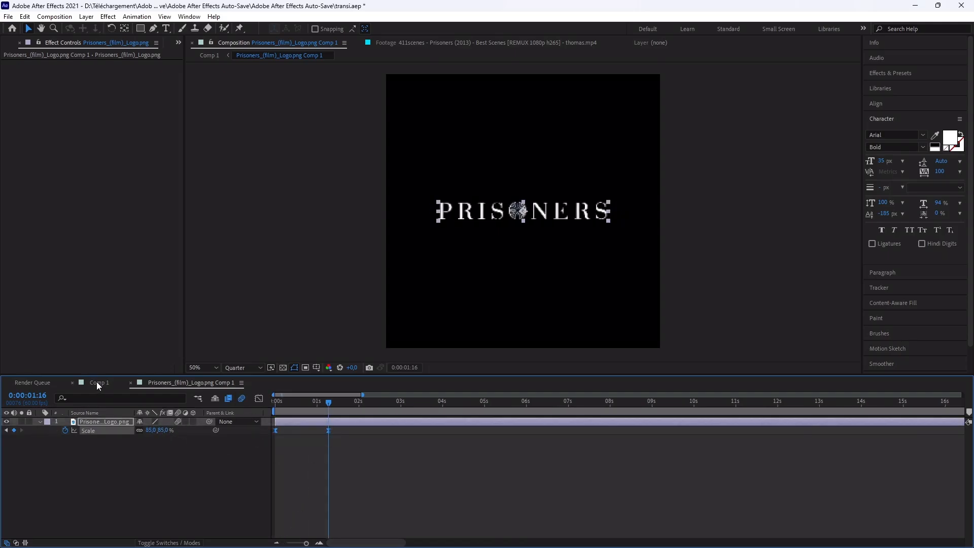
{"action": "left_click", "coordinate": [98, 383]}
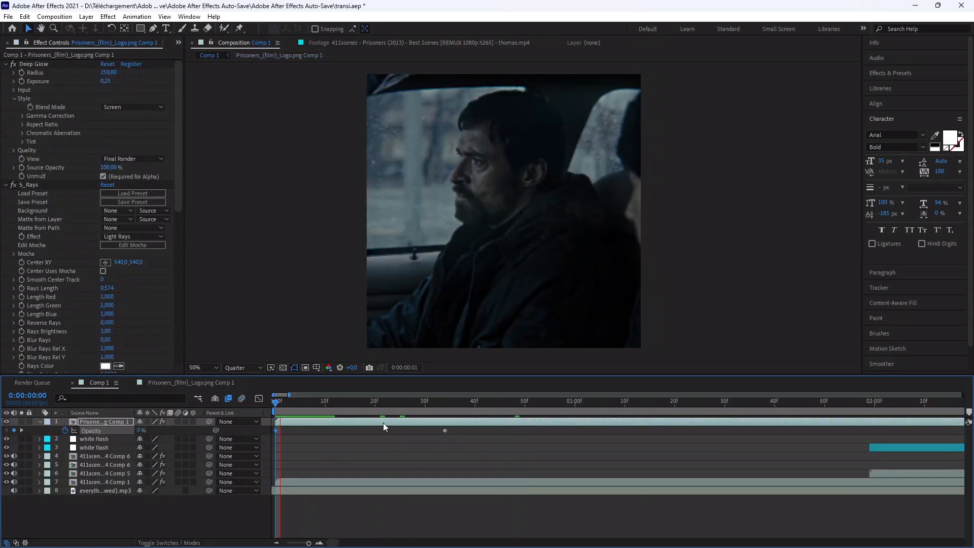
{"action": "left_click", "coordinate": [682, 401]}
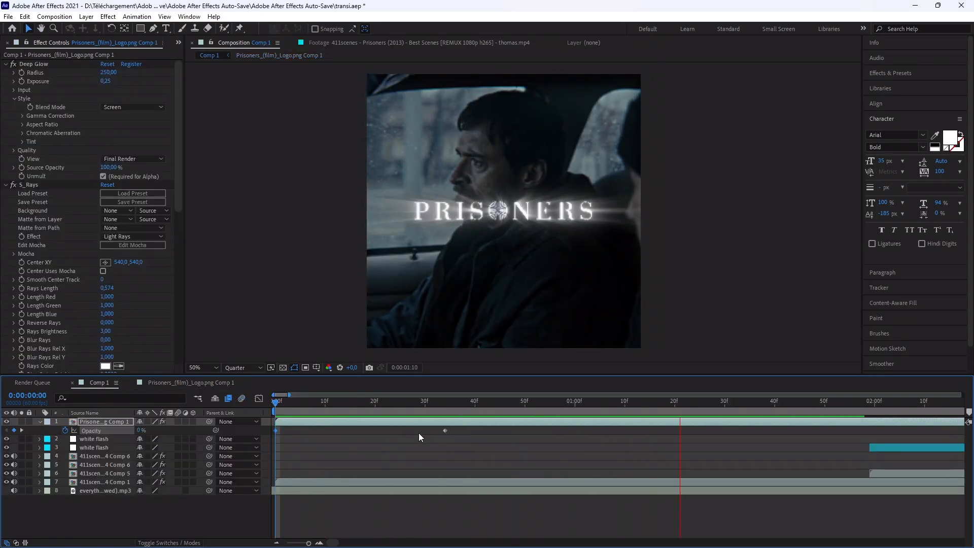